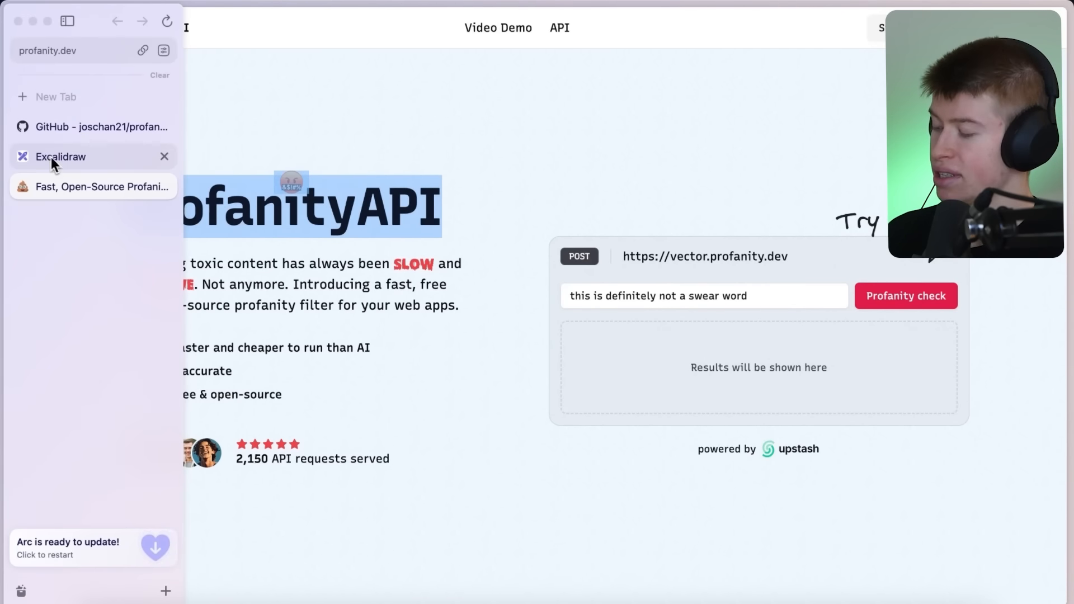
# Switch to the profanity detection board and highlight the swear words in the word-list example phrase
pyautogui.click(60, 156)
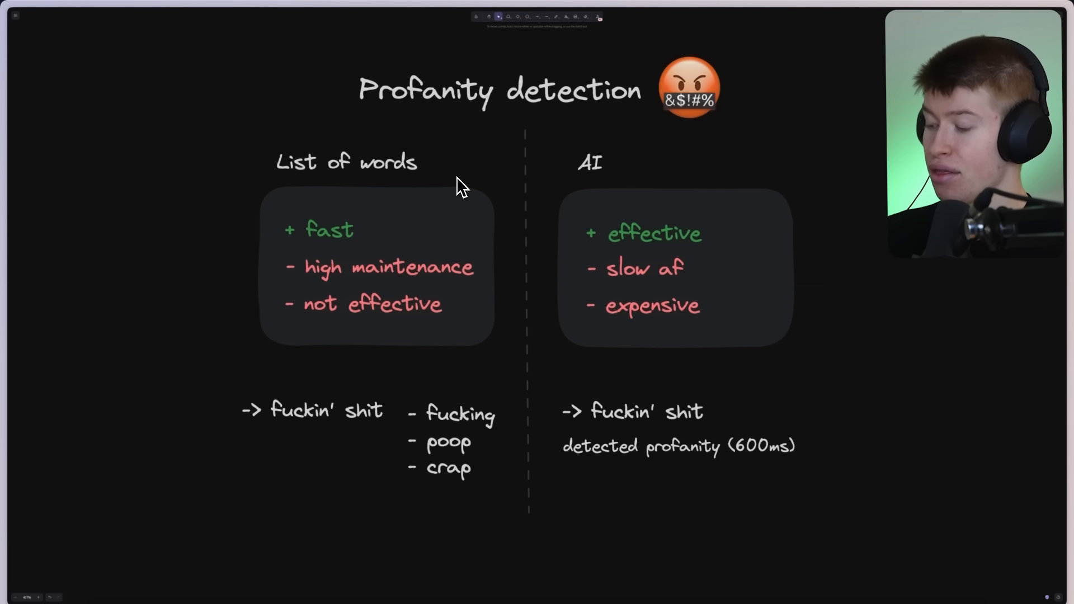
pyautogui.click(448, 441)
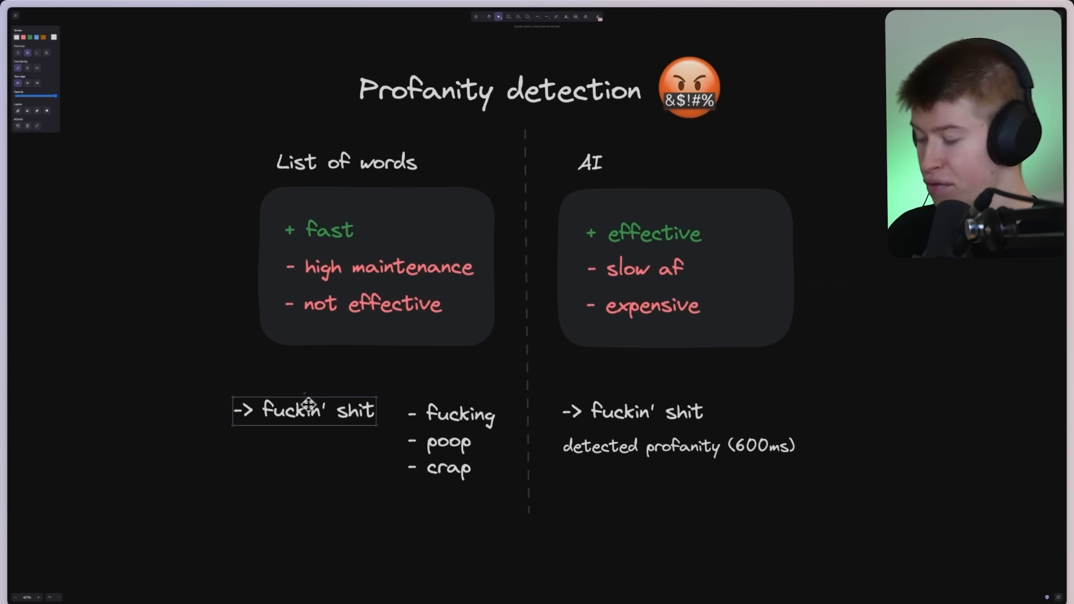
pyautogui.moveTo(304, 410); pyautogui.dragTo(316, 416)
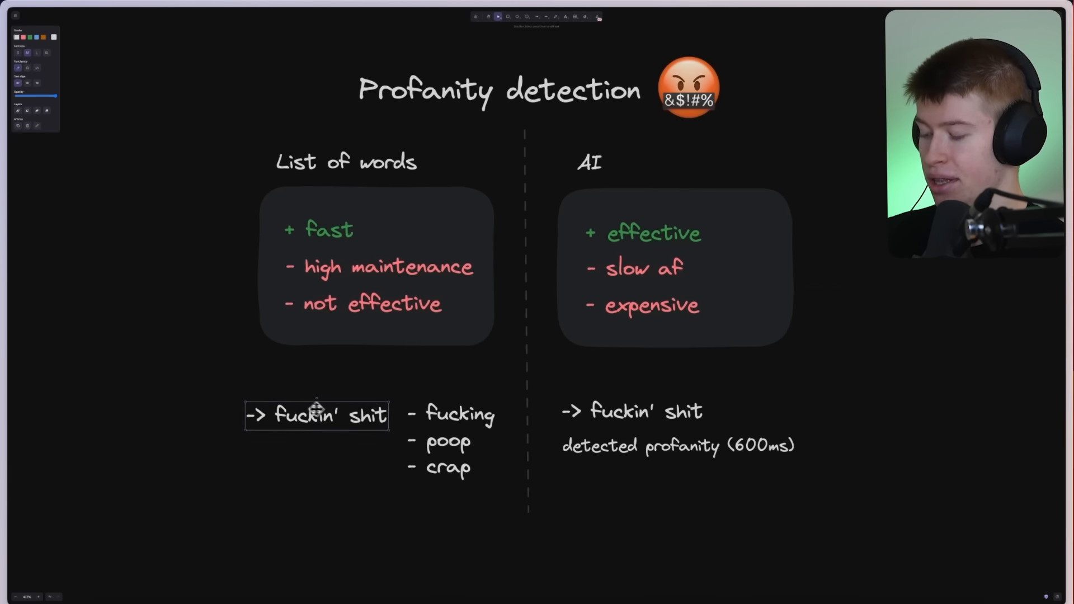
pyautogui.moveTo(317, 416); pyautogui.dragTo(304, 418)
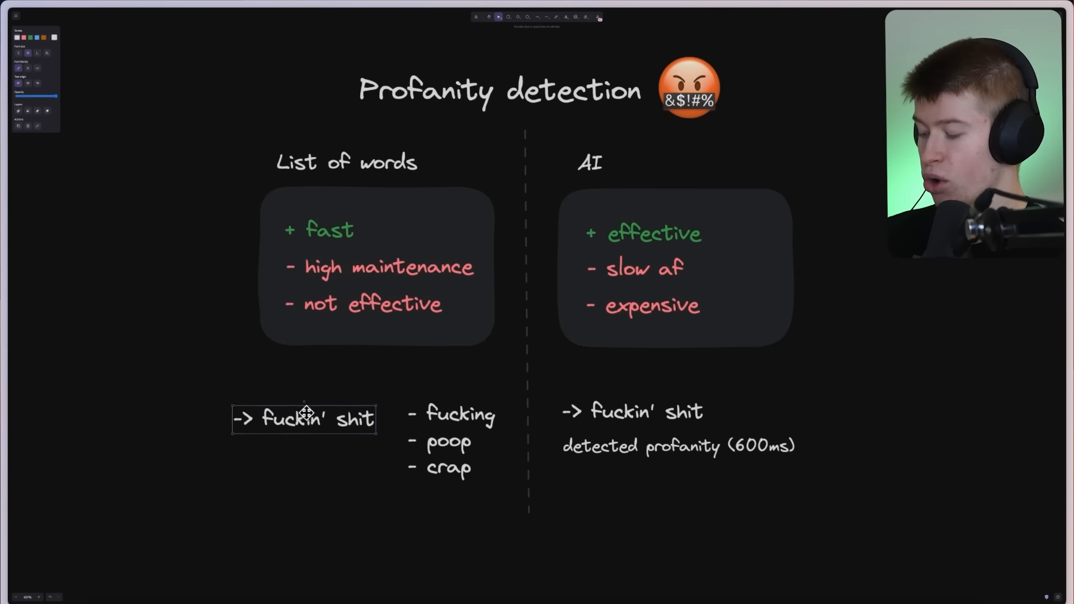
pyautogui.moveTo(303, 419); pyautogui.dragTo(321, 463)
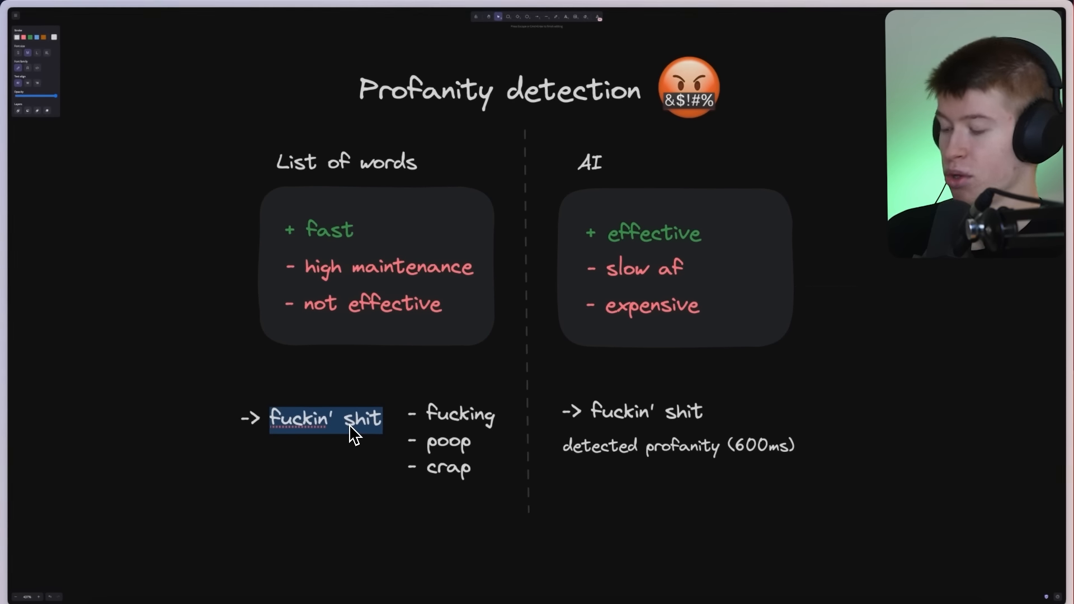
# Single out word lists' fast-but-ineffective points versus AI's effective advantage and its example phrase
pyautogui.click(318, 229)
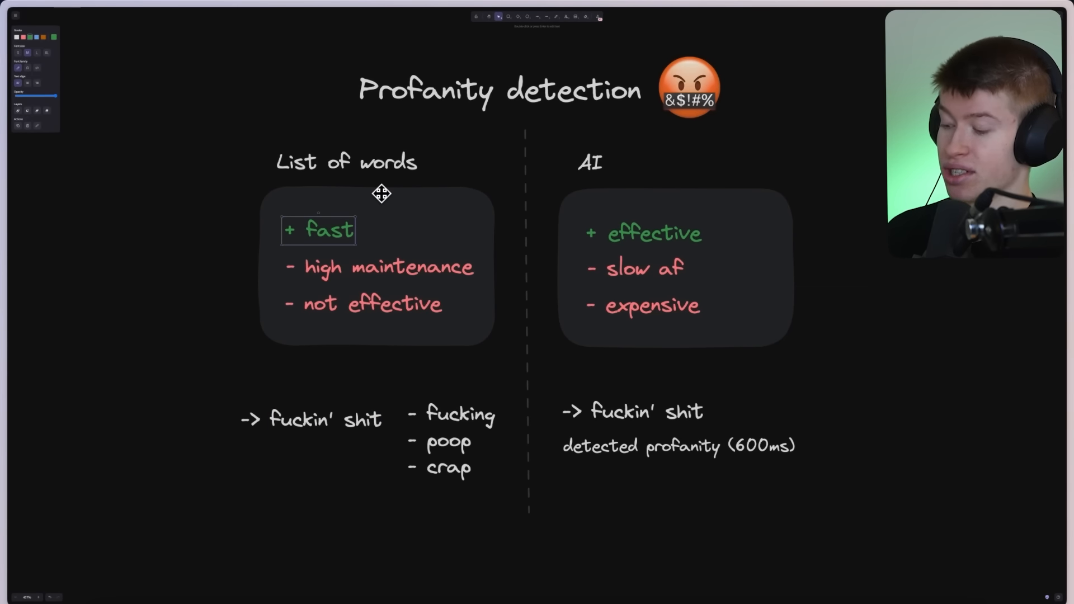
pyautogui.click(373, 304)
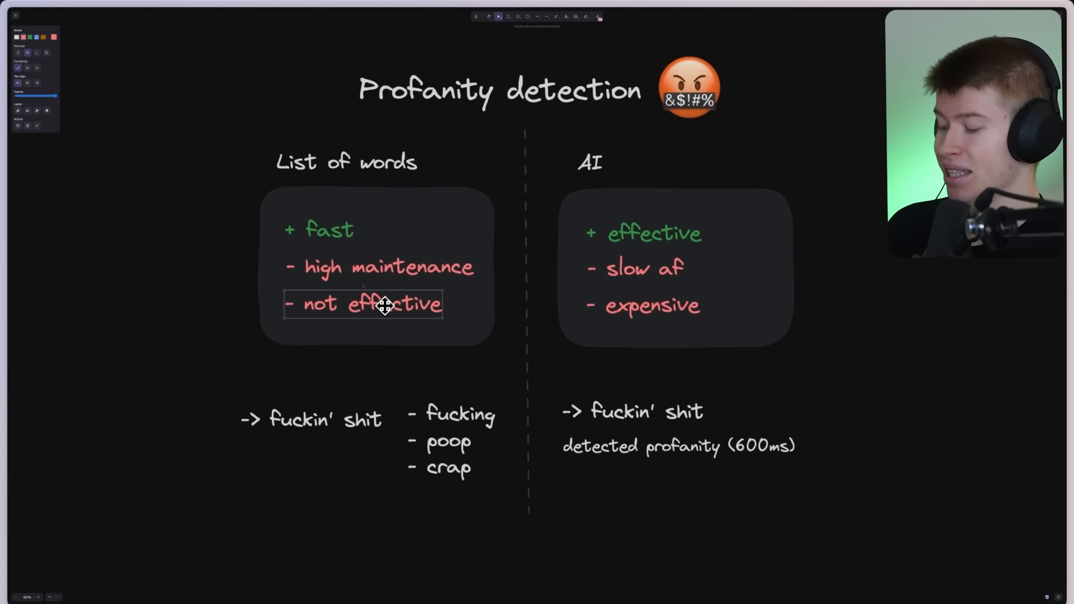
pyautogui.click(645, 181)
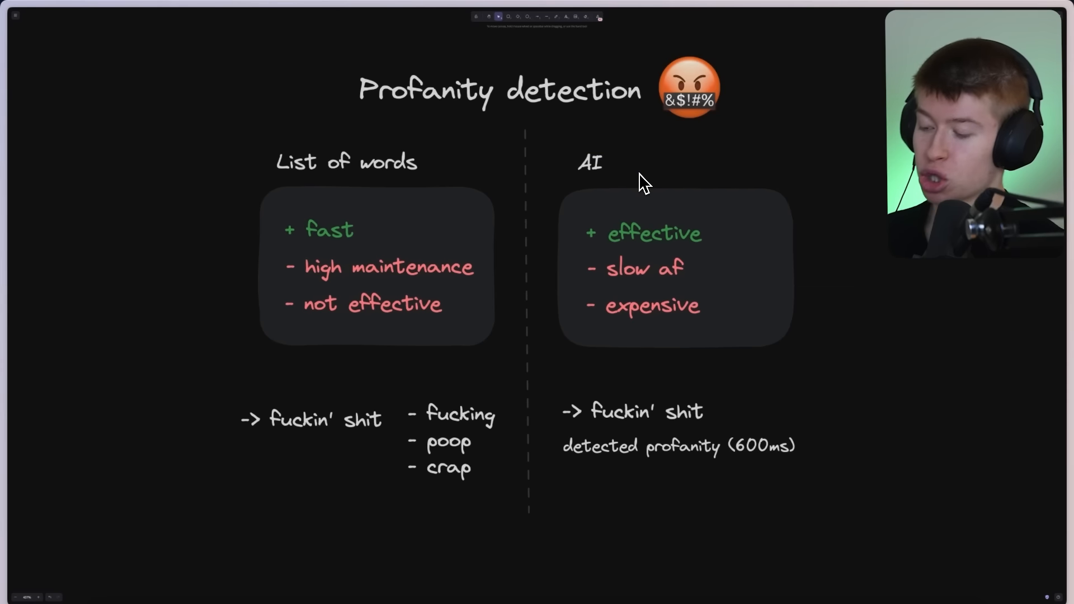
pyautogui.click(654, 233)
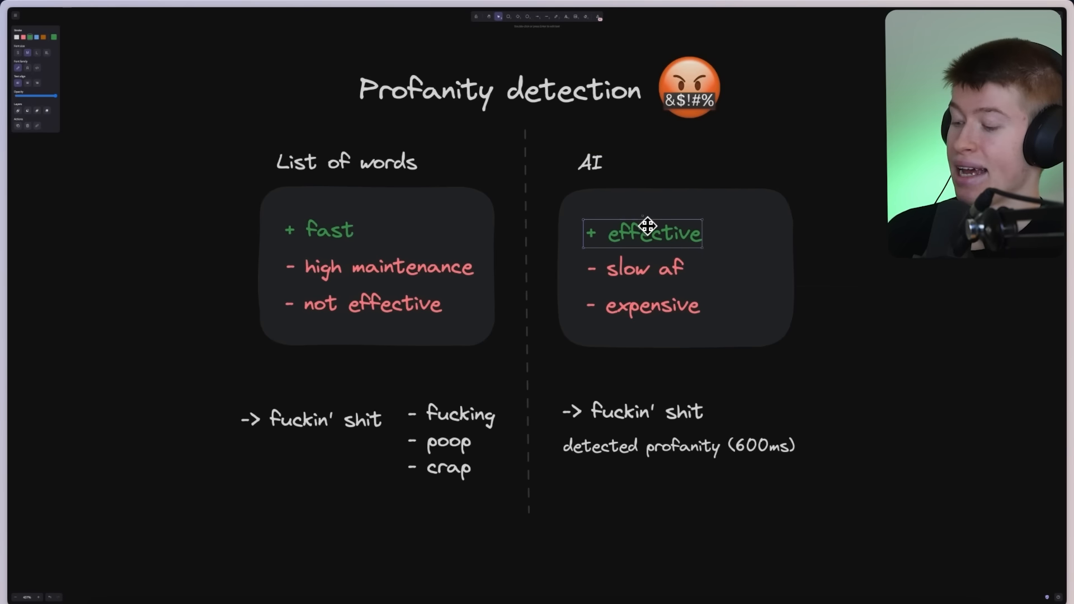
pyautogui.moveTo(613, 412)
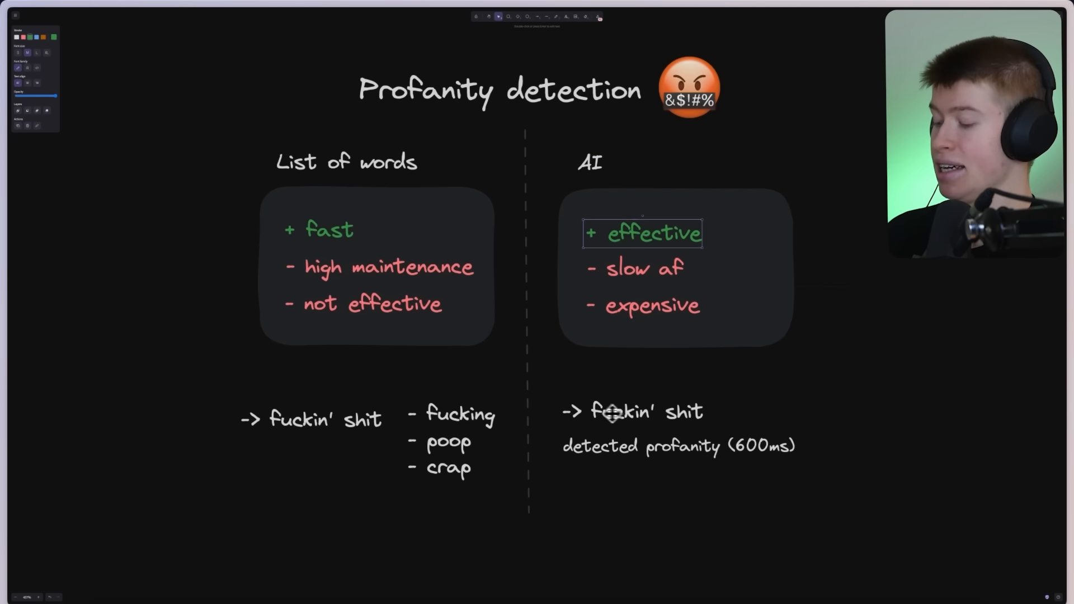
pyautogui.click(631, 412)
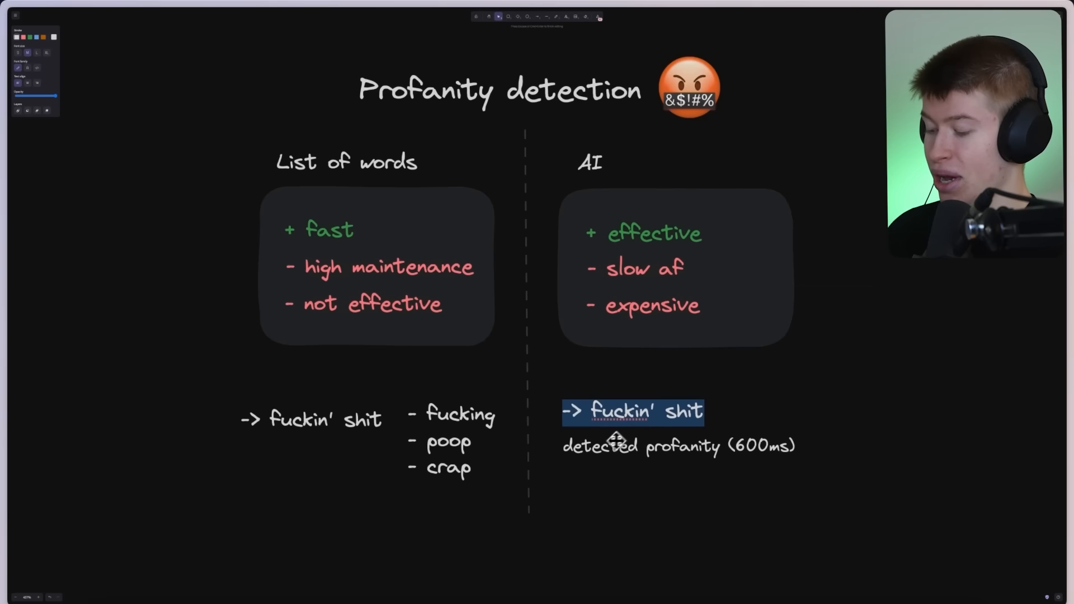
pyautogui.click(678, 446)
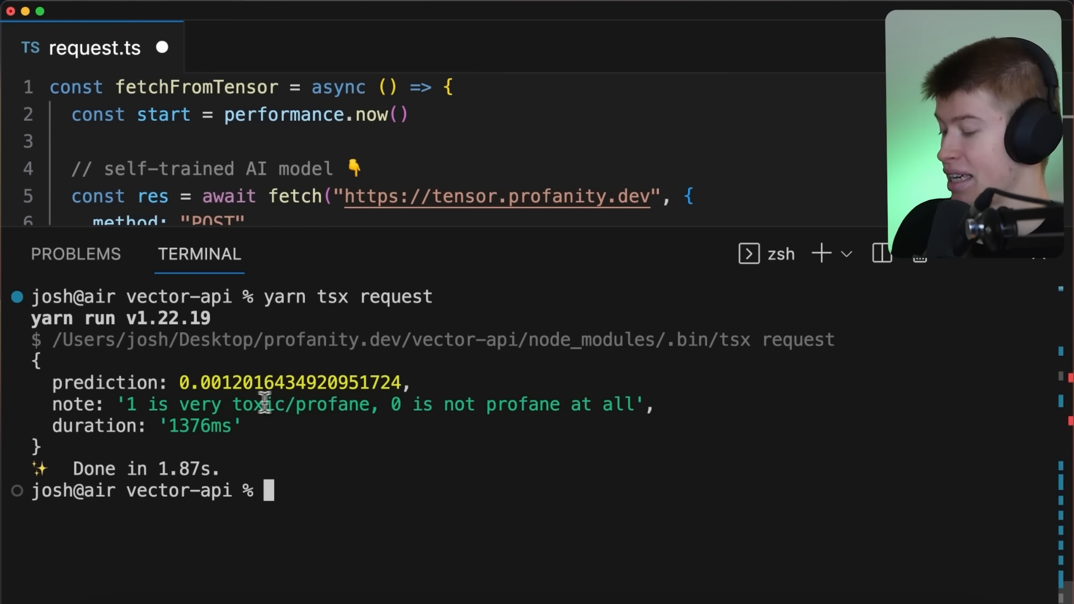
# Highlight the 1376ms duration of the AI model's near-zero prediction in the terminal output
pyautogui.moveTo(180, 382); pyautogui.dragTo(403, 383)
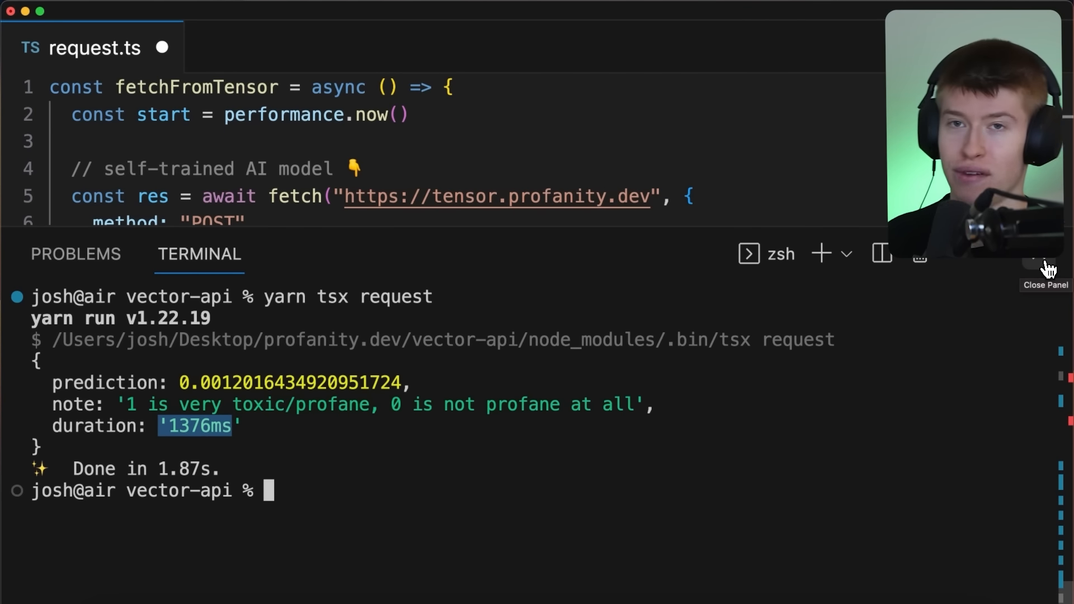
# Change the test message to "hello fuckin world" and highlight the added swear word
pyautogui.click(1046, 254)
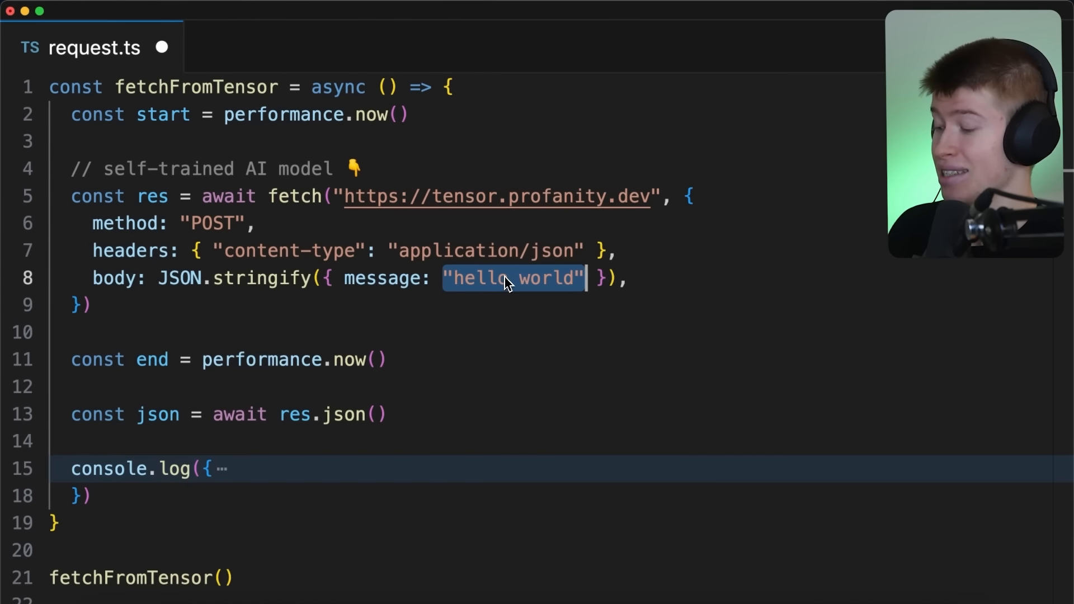
pyautogui.write('fuckin')
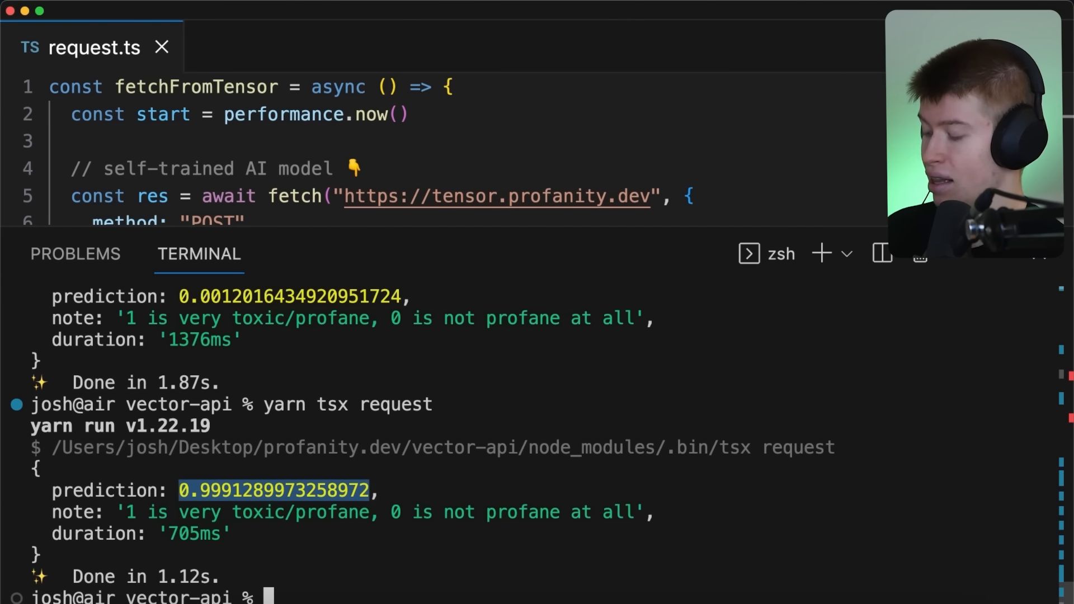
pyautogui.scroll(-3)
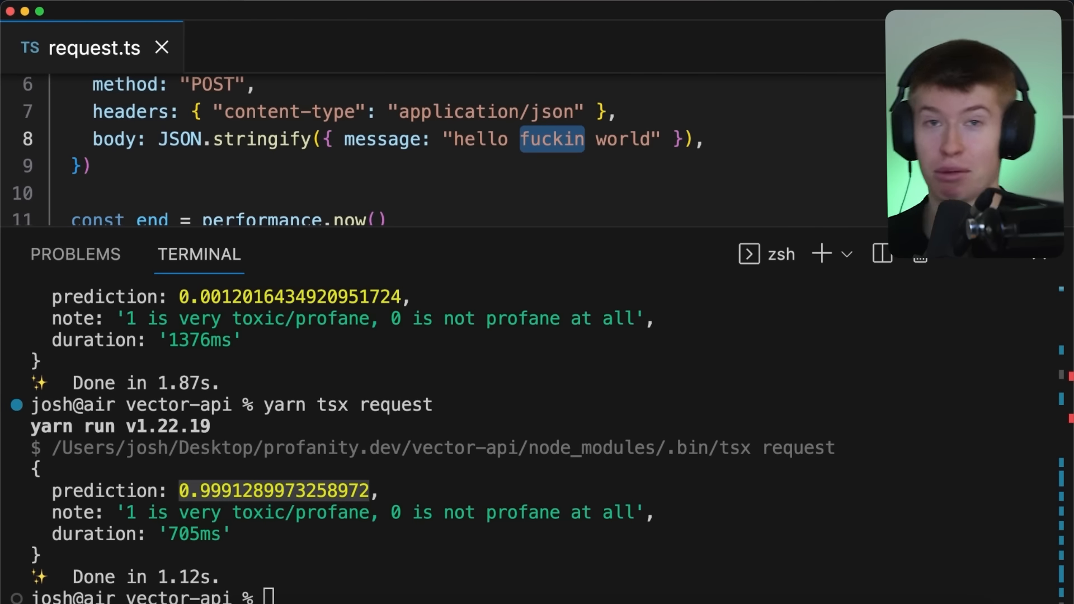
pyautogui.doubleClick(193, 533)
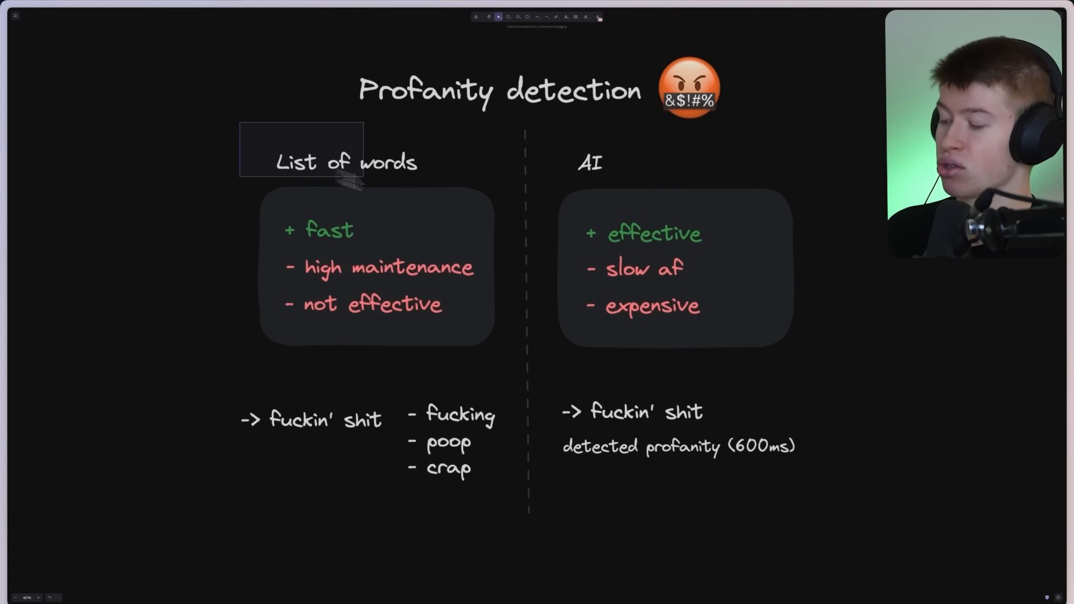
# Return to the word list versus AI comparison board
pyautogui.click(590, 164)
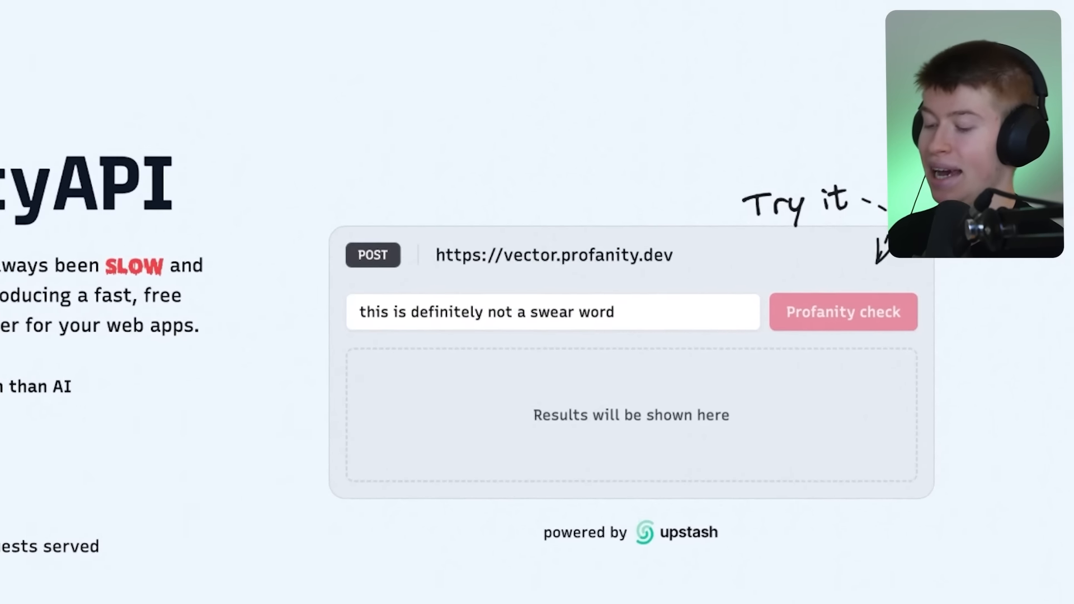
# Check the sample sentence, add a 'd' to misspell the swear word, recheck and highlight the 0.884 score
pyautogui.click(842, 312)
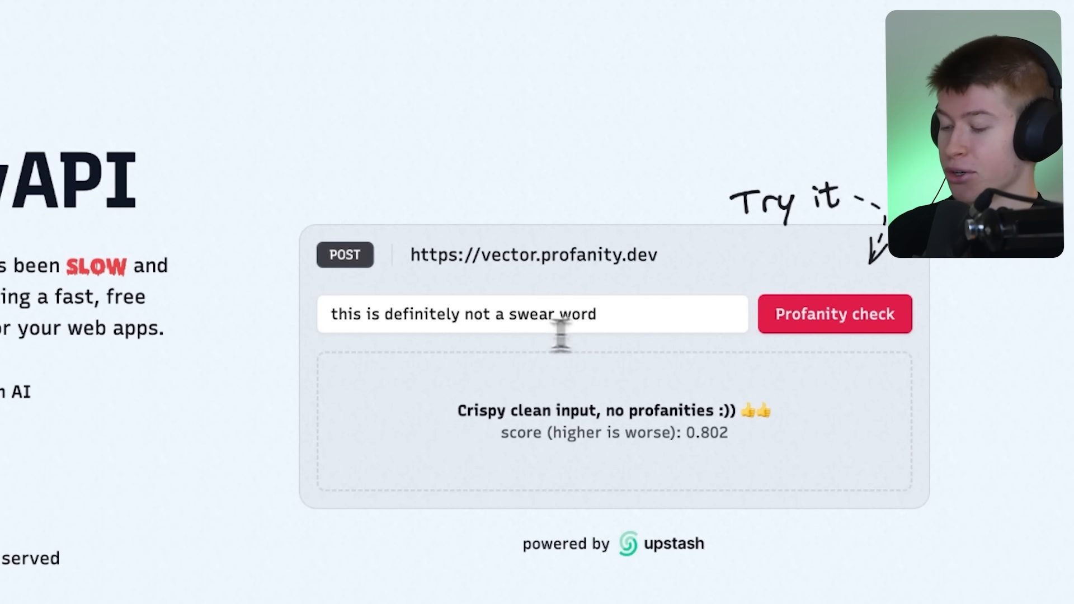
pyautogui.write('d')
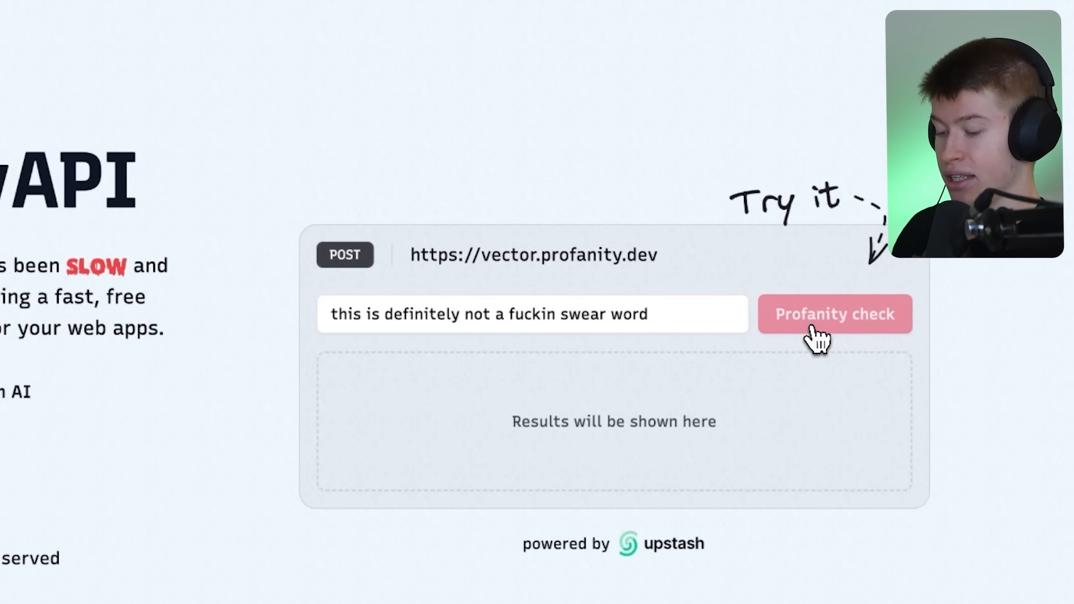
pyautogui.click(834, 314)
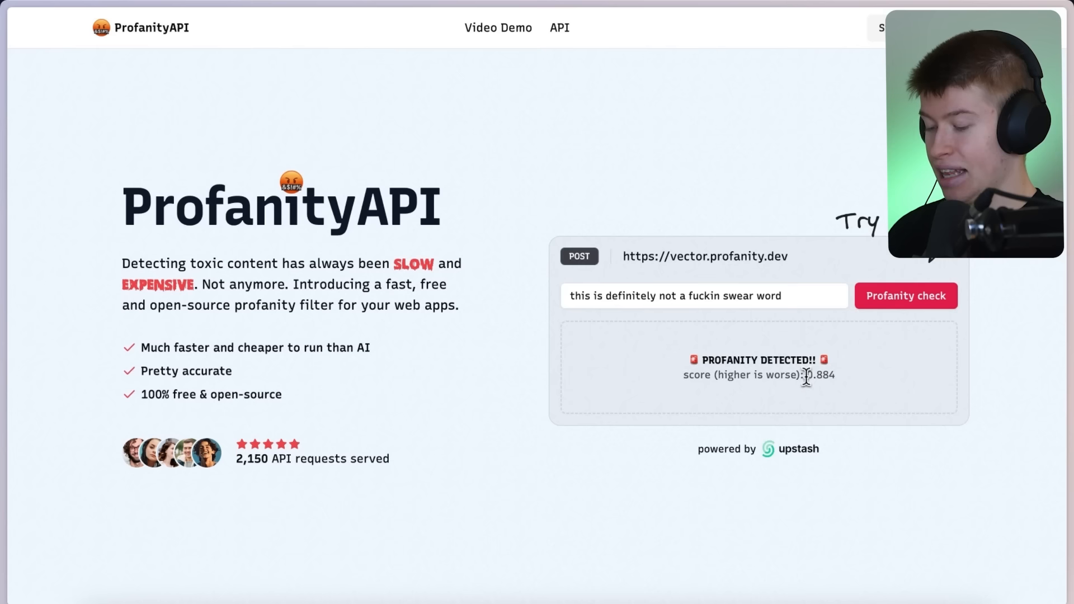
pyautogui.doubleClick(819, 374)
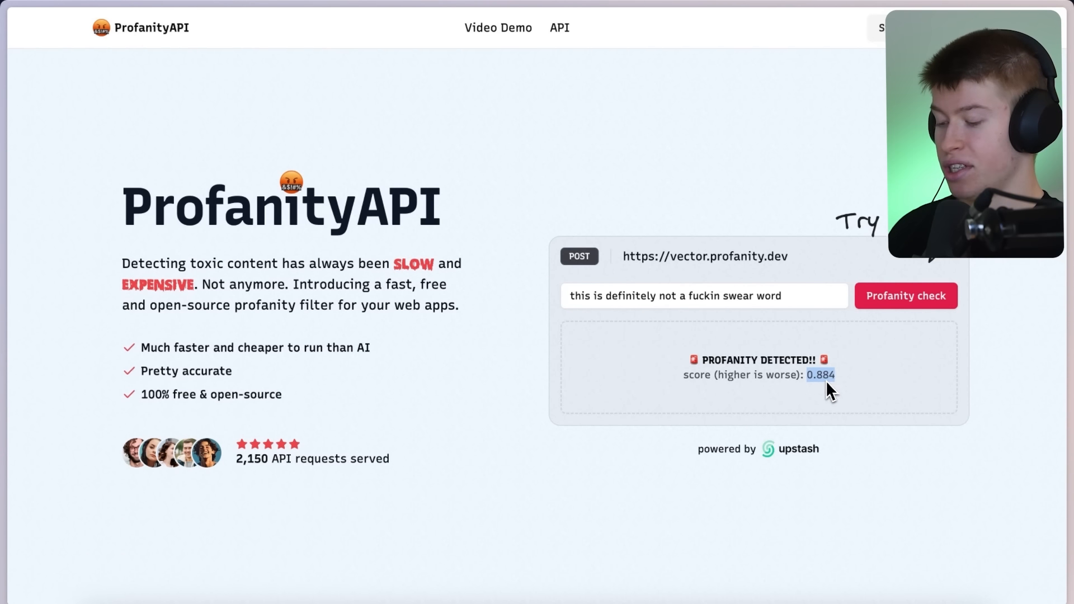
pyautogui.moveTo(753, 291)
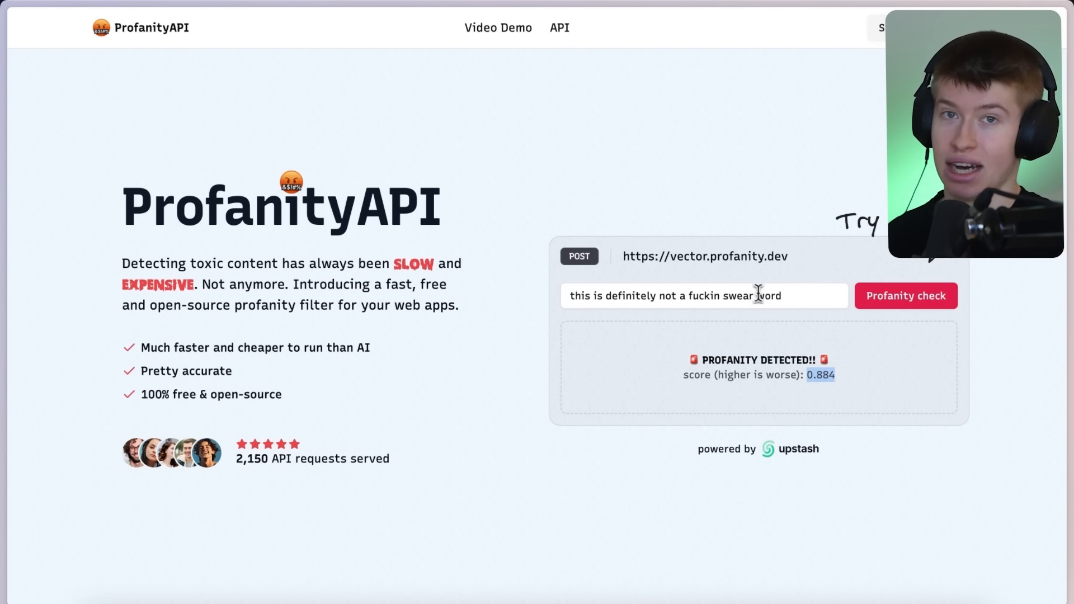
# Check 'clean input', which comes back clean, and highlight its score
pyautogui.write('clean inp')
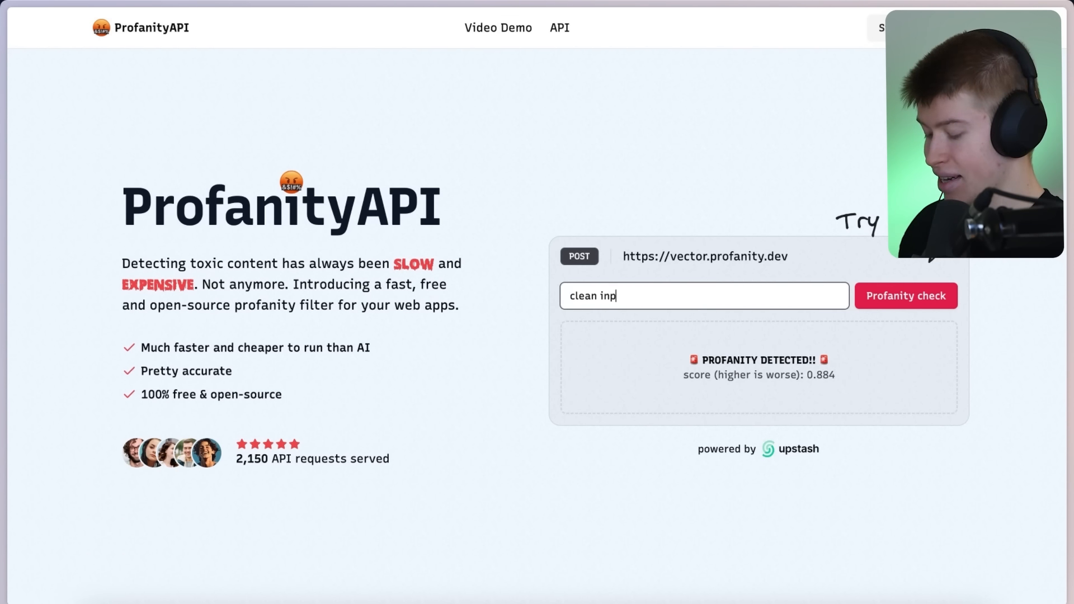
pyautogui.write('ut')
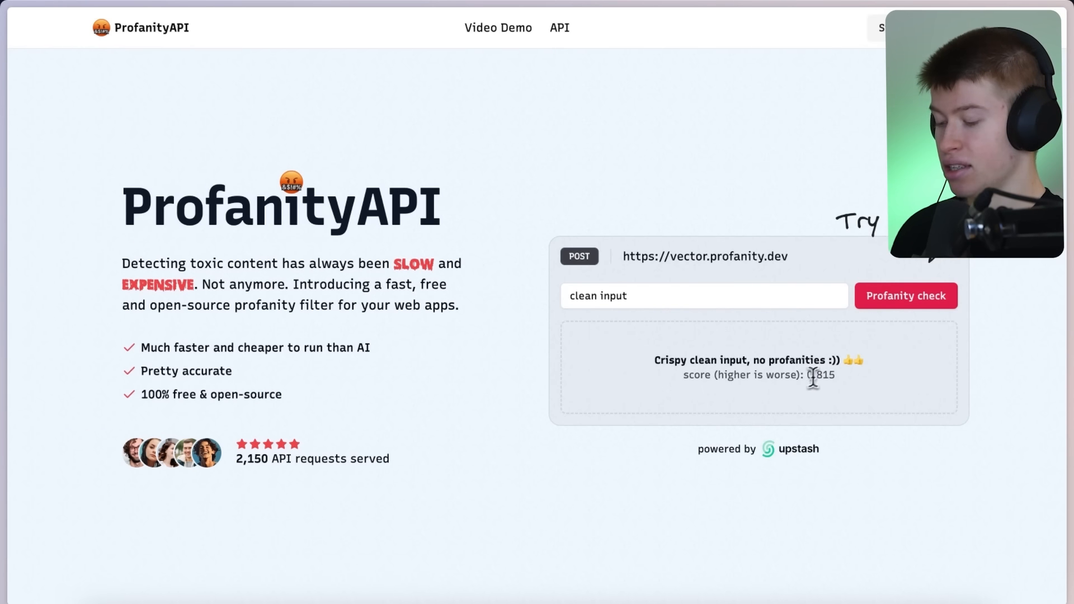
pyautogui.doubleClick(819, 375)
pyautogui.write('this fucking sucks')
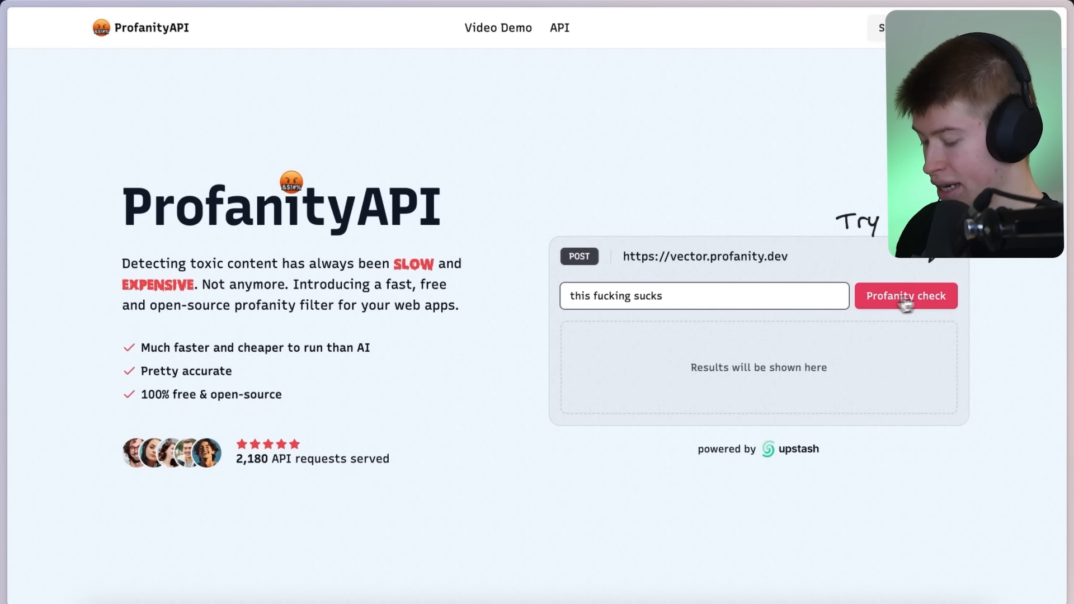
# Check the expletive sentence, flagged at 0.890, then select the field text to clear it
pyautogui.click(905, 295)
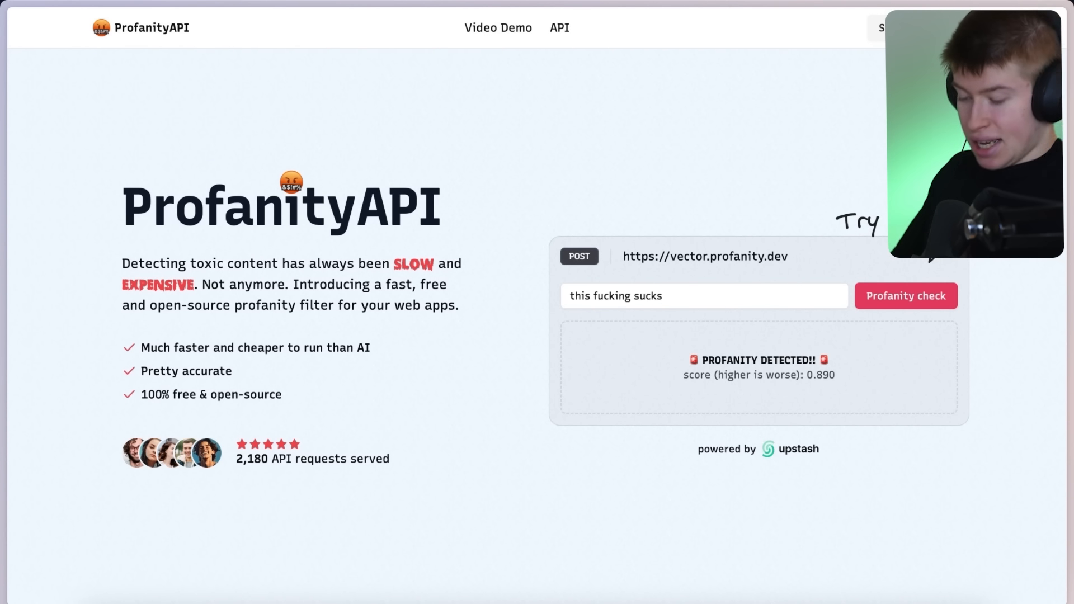
pyautogui.moveTo(684, 375); pyautogui.dragTo(835, 375)
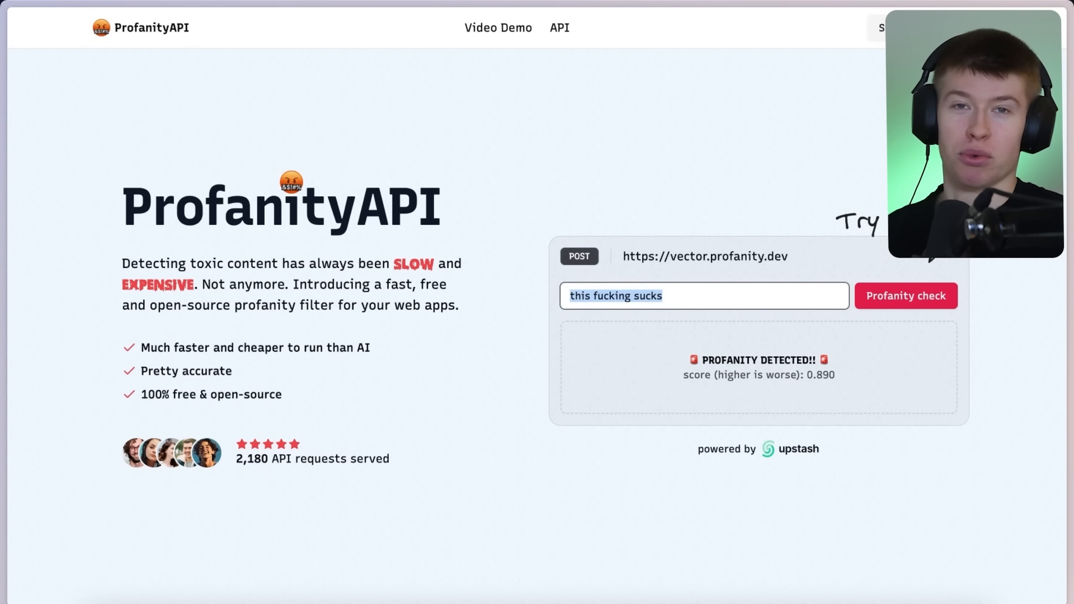
pyautogui.doubleClick(184, 370)
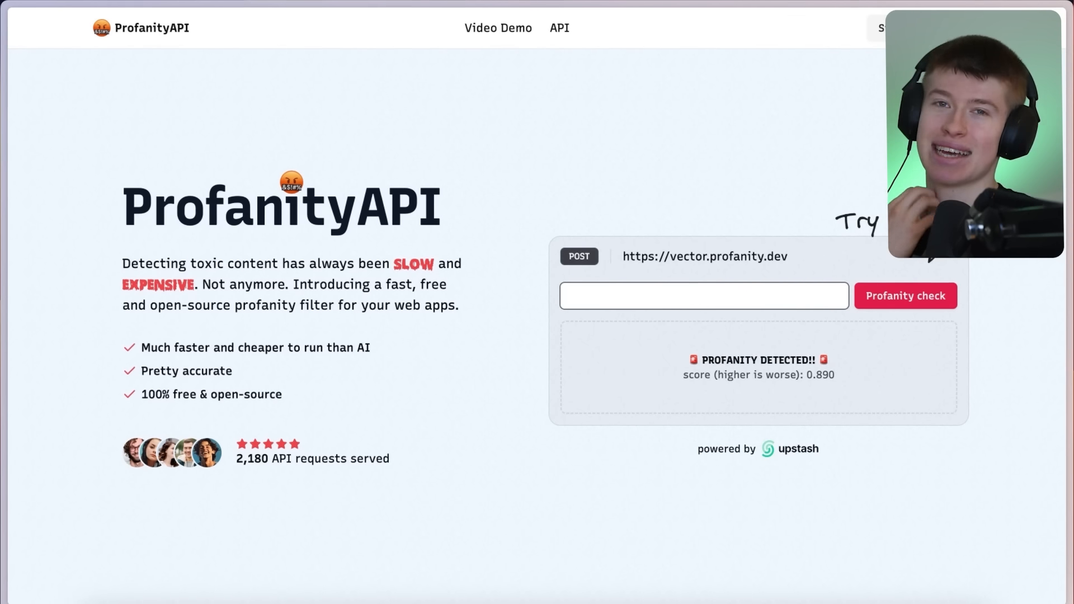
# Check the single word 'mom', highlight the at-least-2-words error, then search the web for lorem ipsum
pyautogui.write('mom')
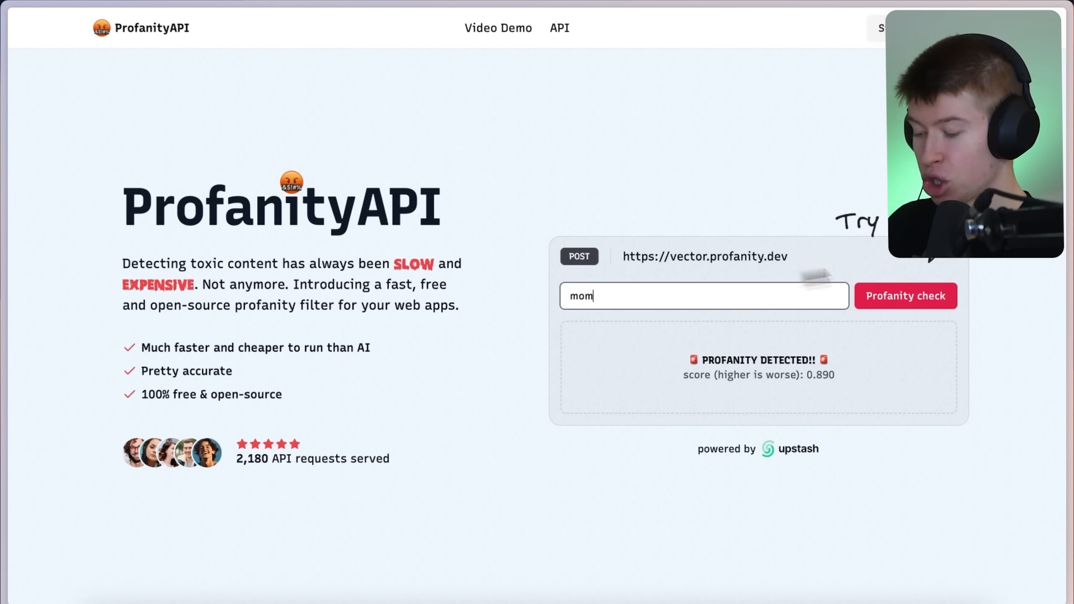
pyautogui.click(905, 296)
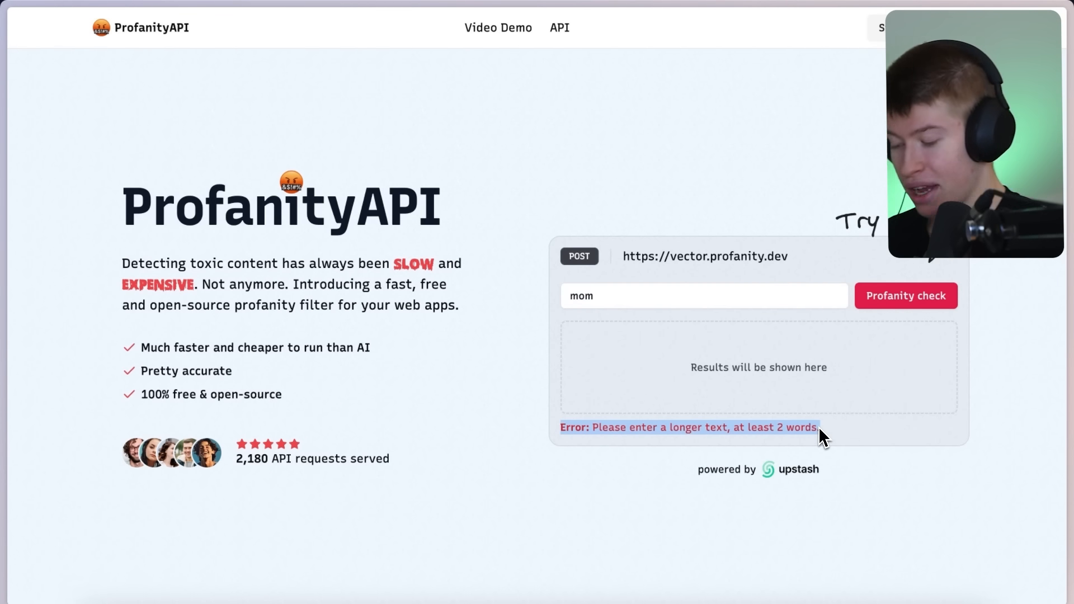
pyautogui.doubleClick(580, 296)
pyautogui.write('lorem')
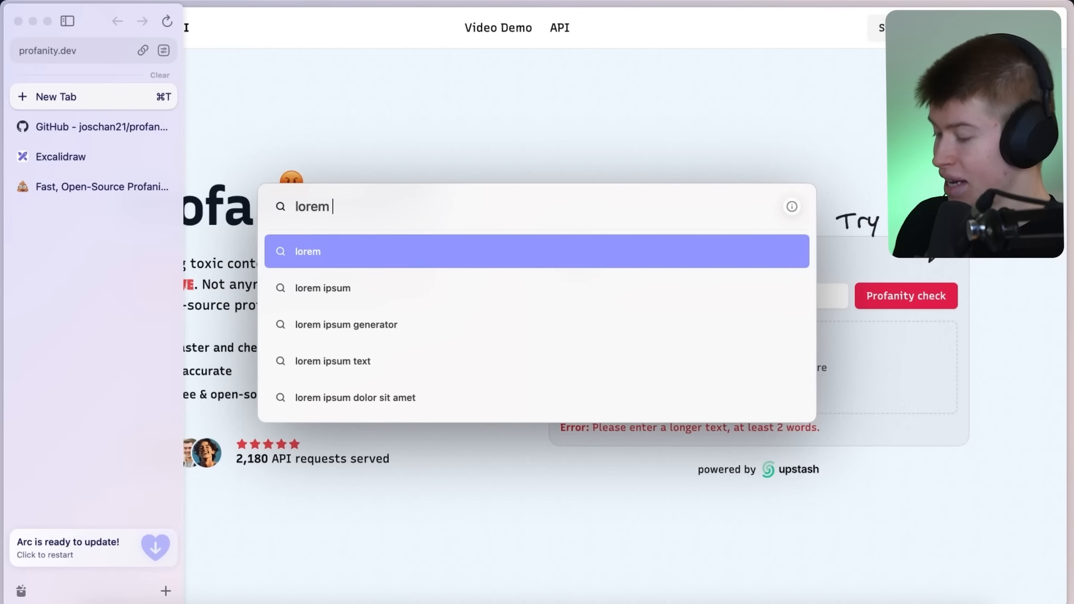
pyautogui.click(306, 250)
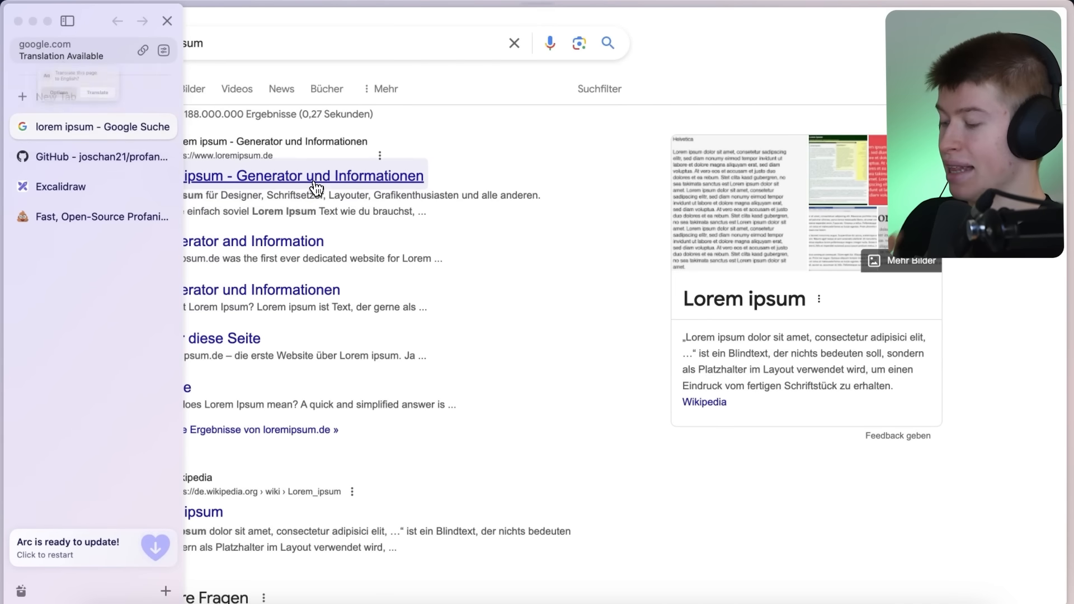
# Grab lorem ipsum text from the generator site and check it, coming back clean at 0.848
pyautogui.click(301, 176)
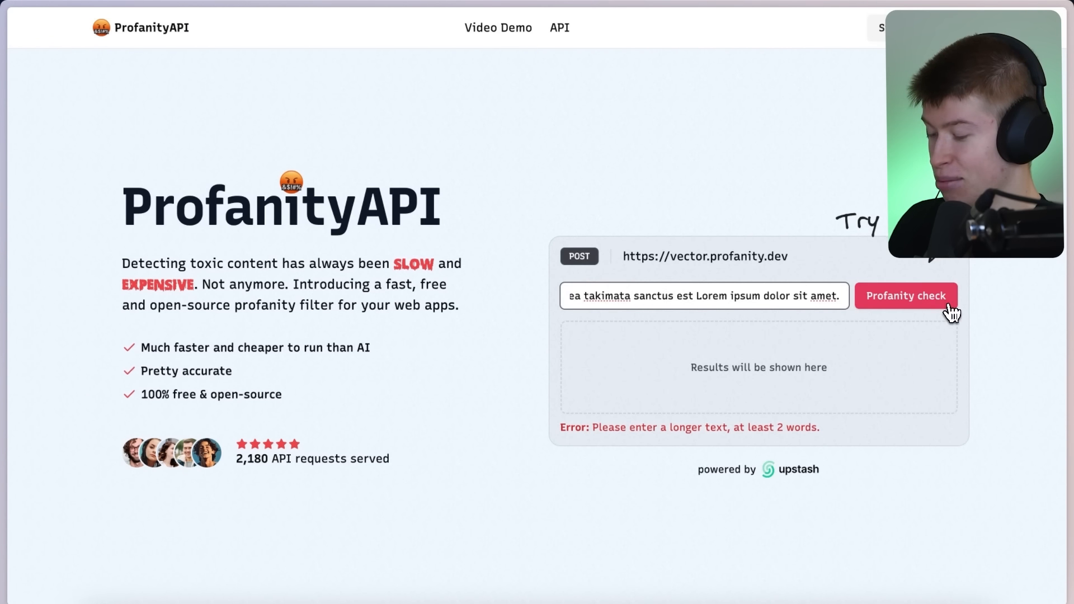
pyautogui.click(905, 296)
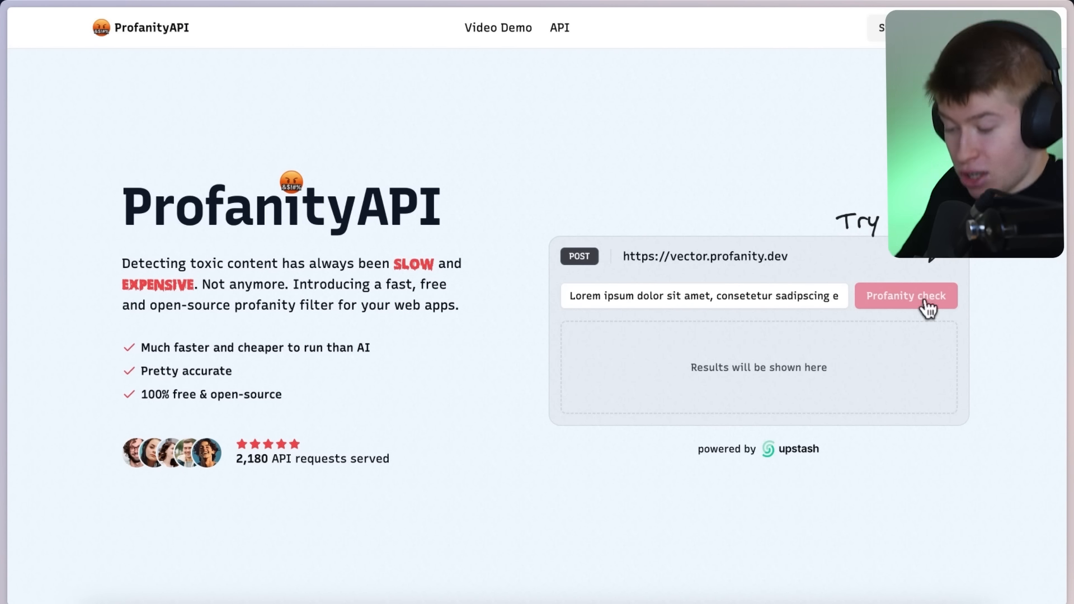
# Insert 'fucking' into the lorem ipsum text and recheck it
pyautogui.click(905, 295)
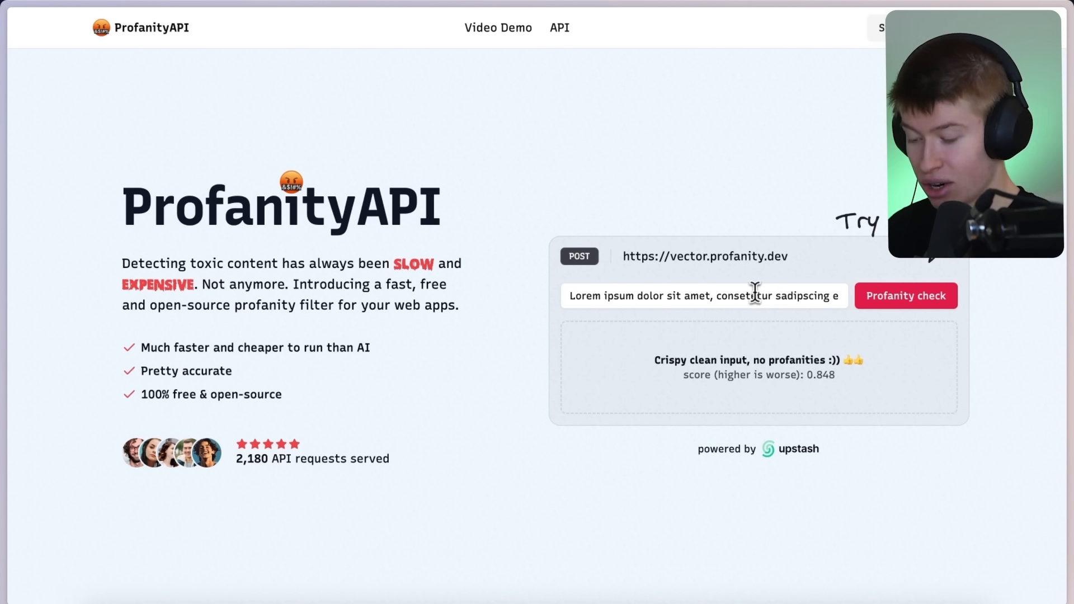
pyautogui.write('fucking')
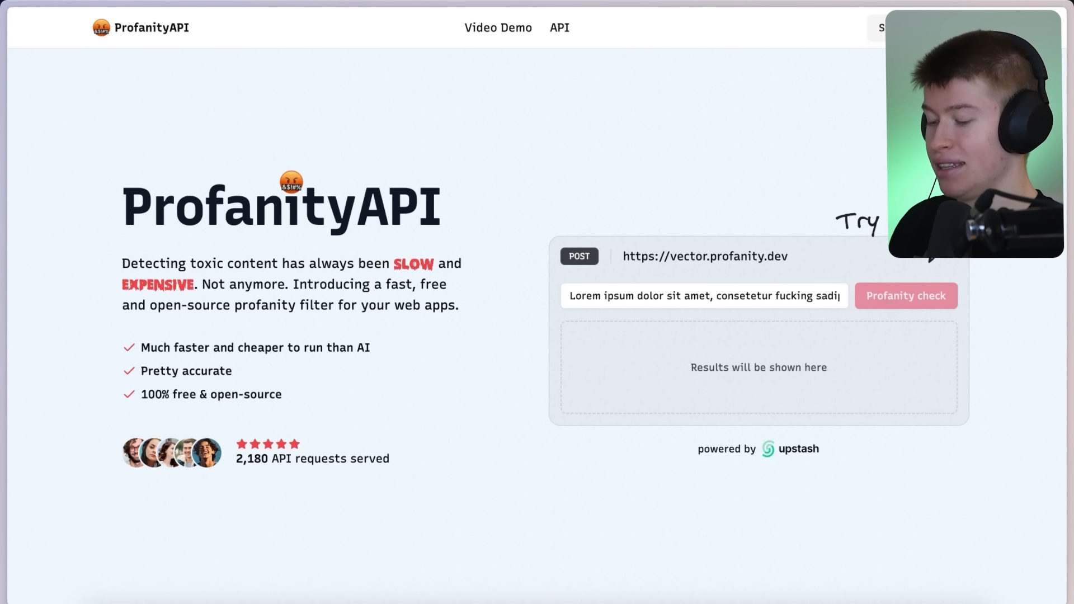
pyautogui.click(905, 296)
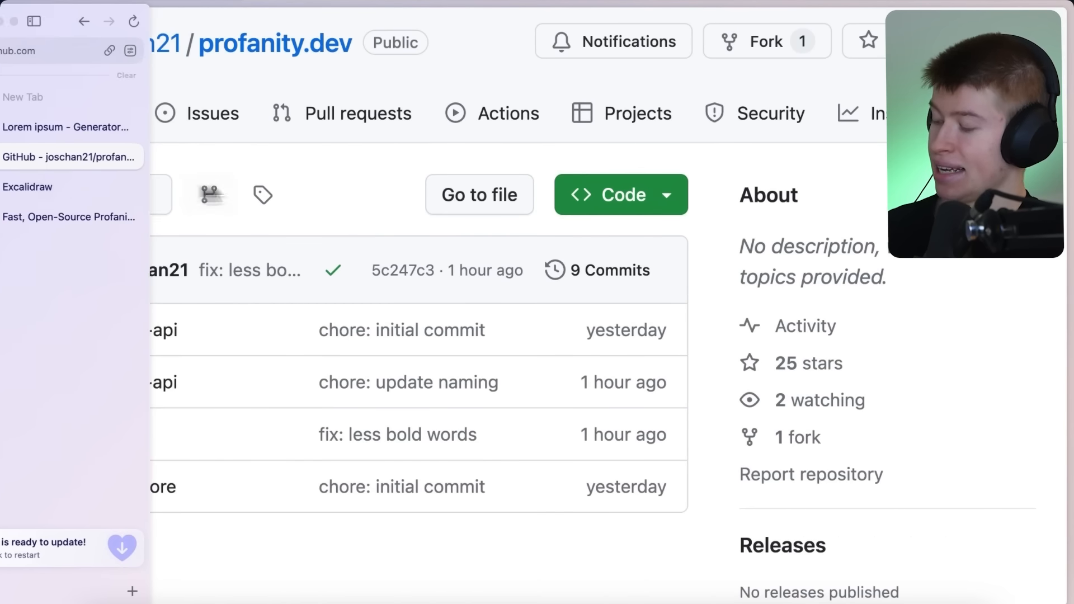
# Open the vector-api folder's src directory showing its single index.ts file
pyautogui.click(32, 21)
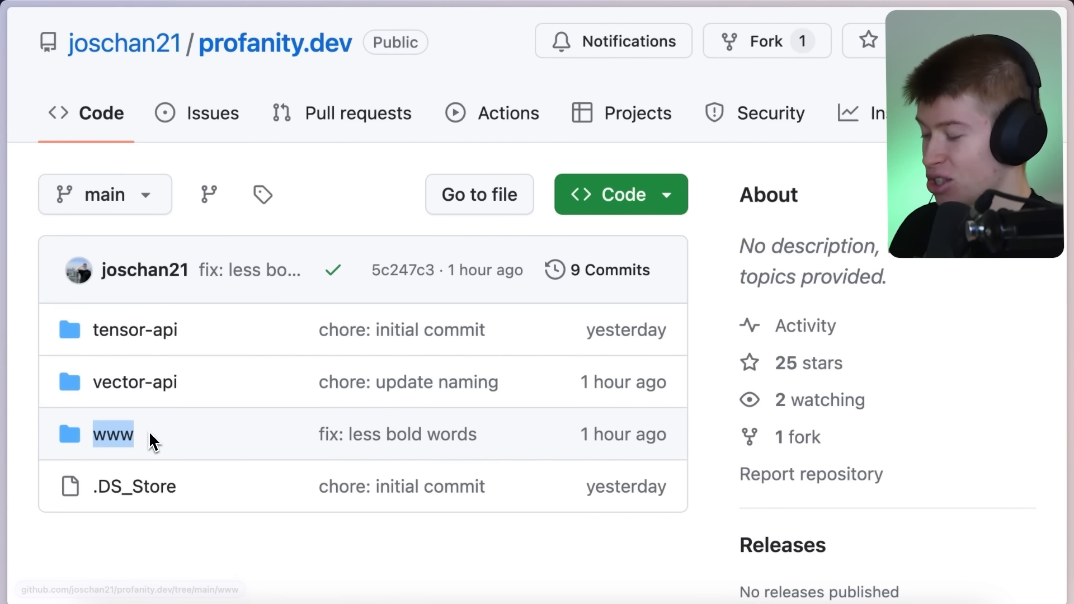
pyautogui.click(134, 382)
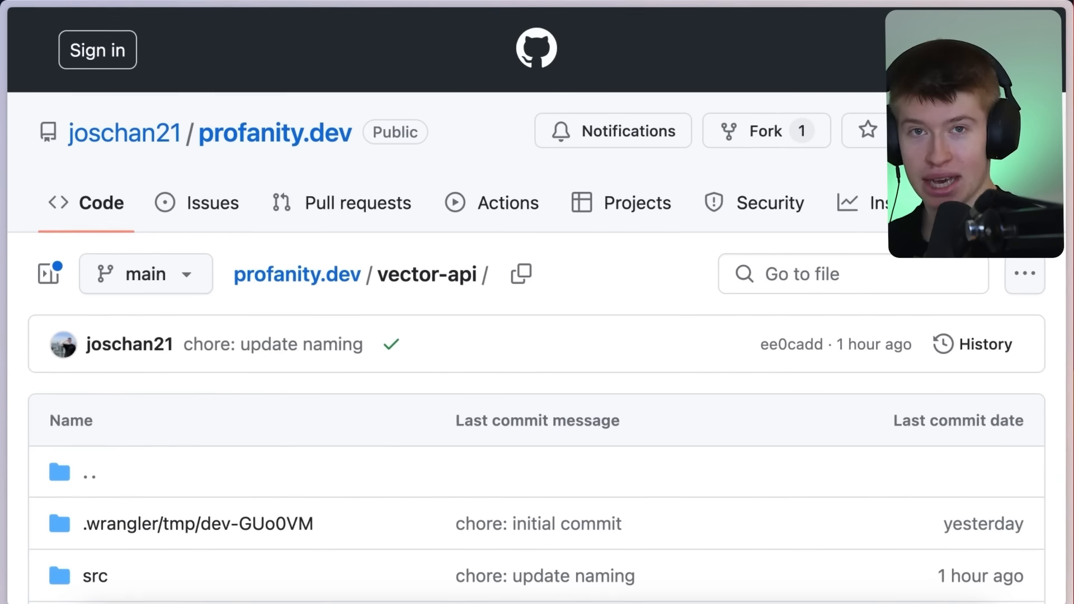
pyautogui.scroll(-3)
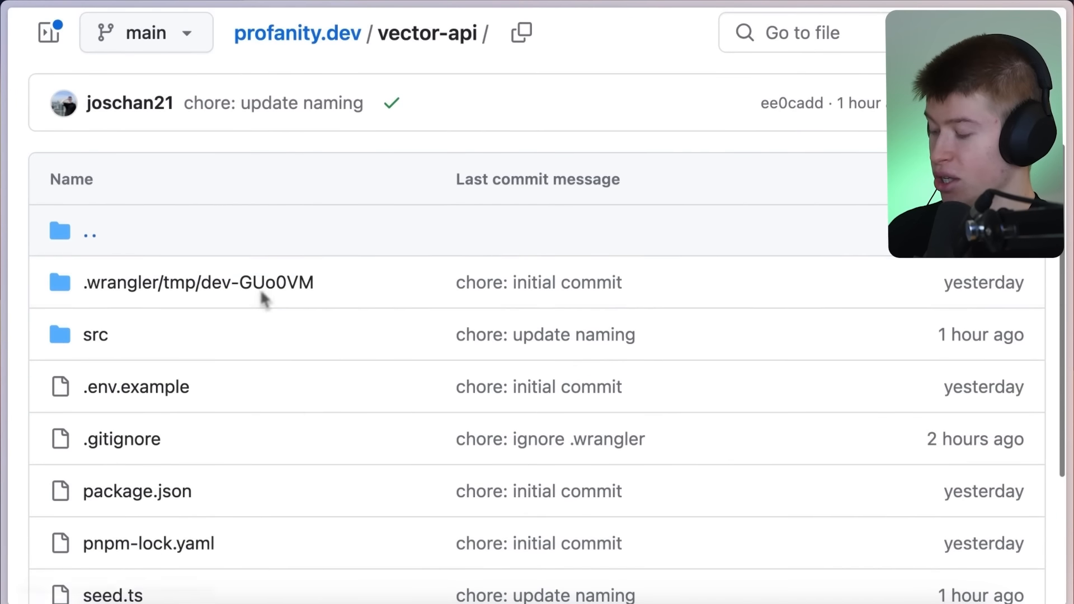
pyautogui.click(95, 335)
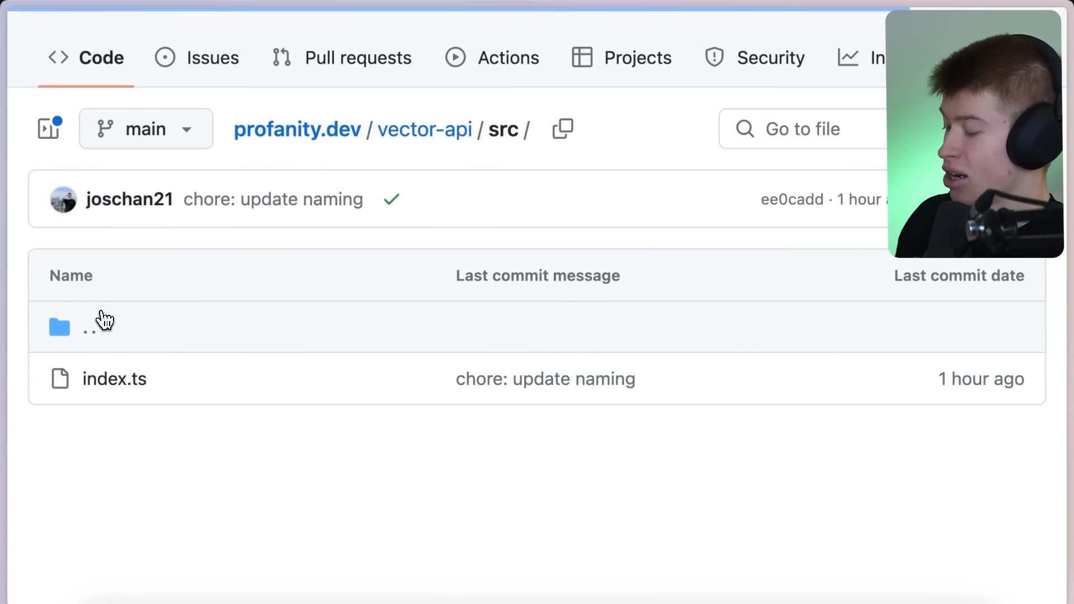
pyautogui.click(114, 379)
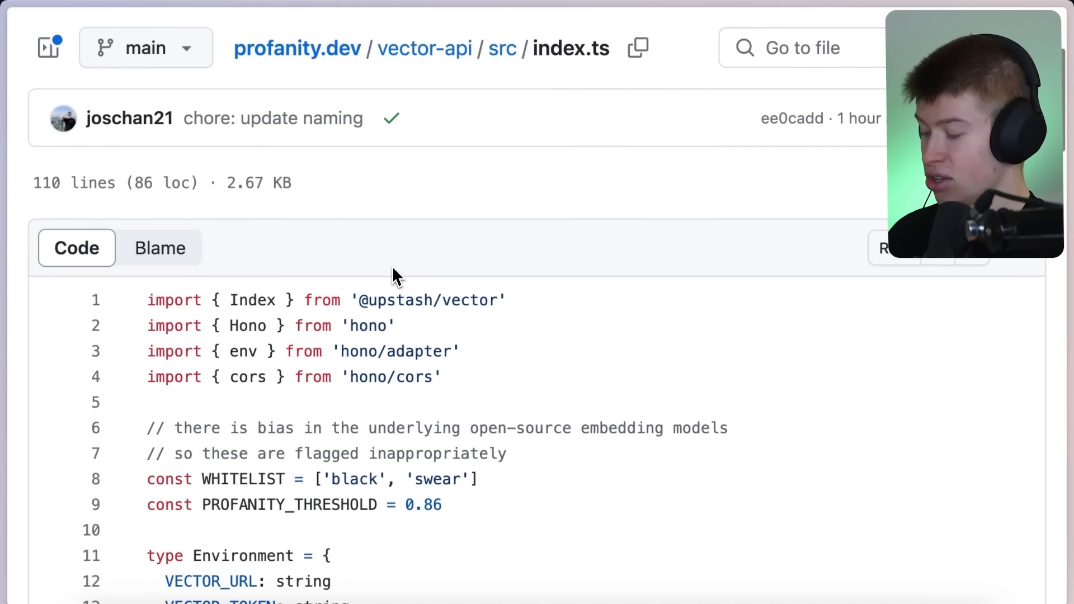
pyautogui.scroll(-3)
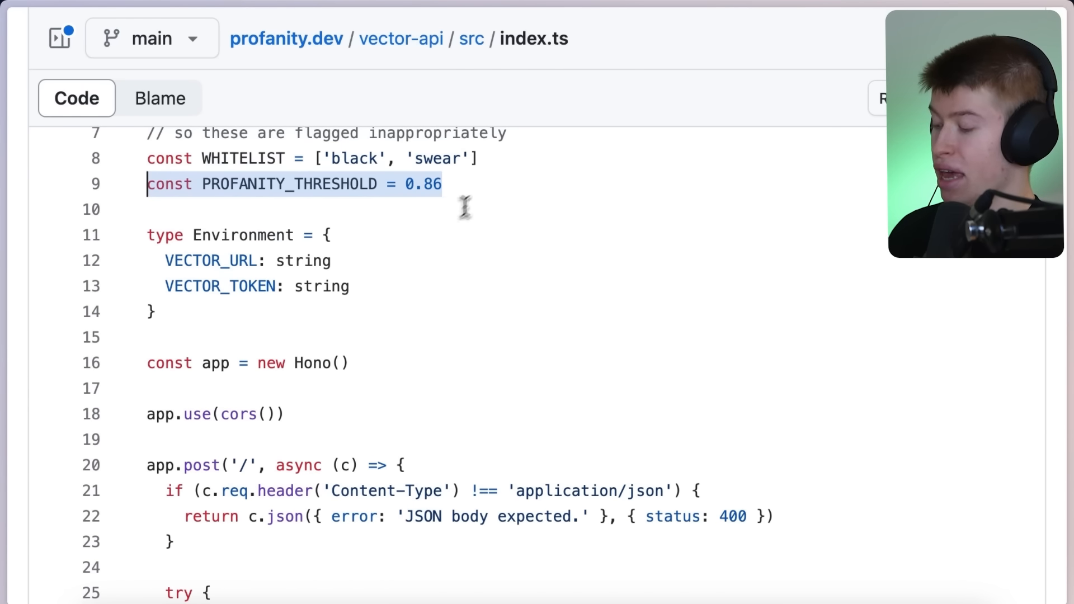
pyautogui.scroll(-3)
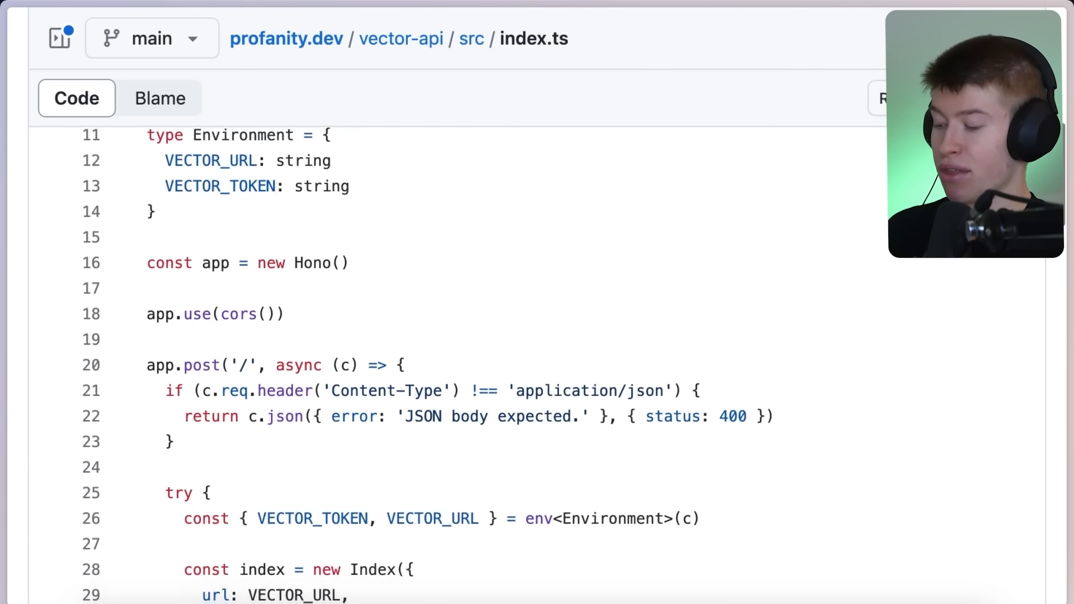
pyautogui.scroll(-3)
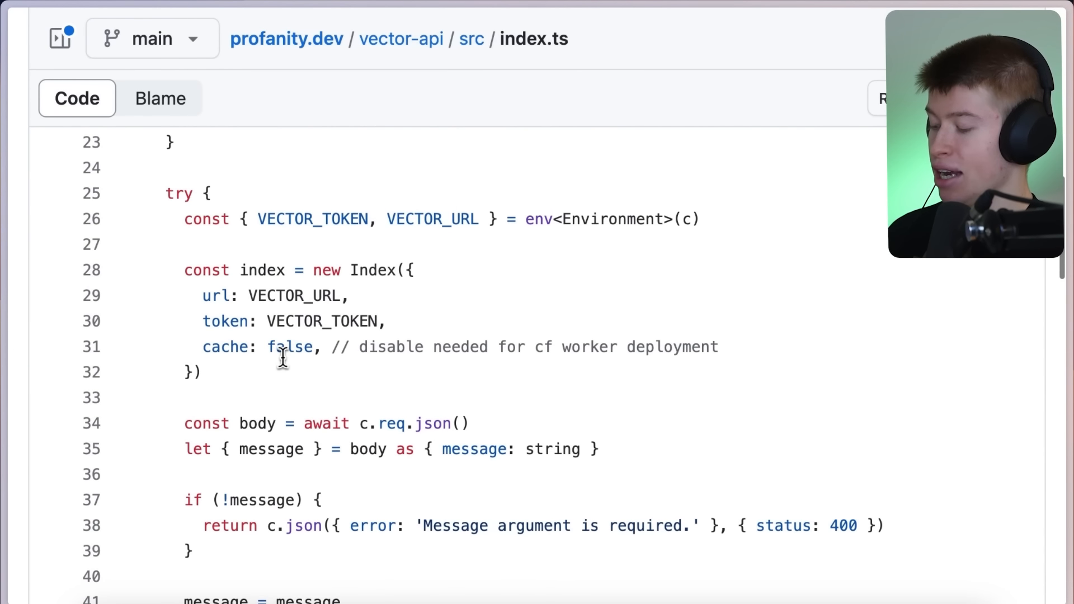
pyautogui.moveTo(184, 270); pyautogui.dragTo(202, 371)
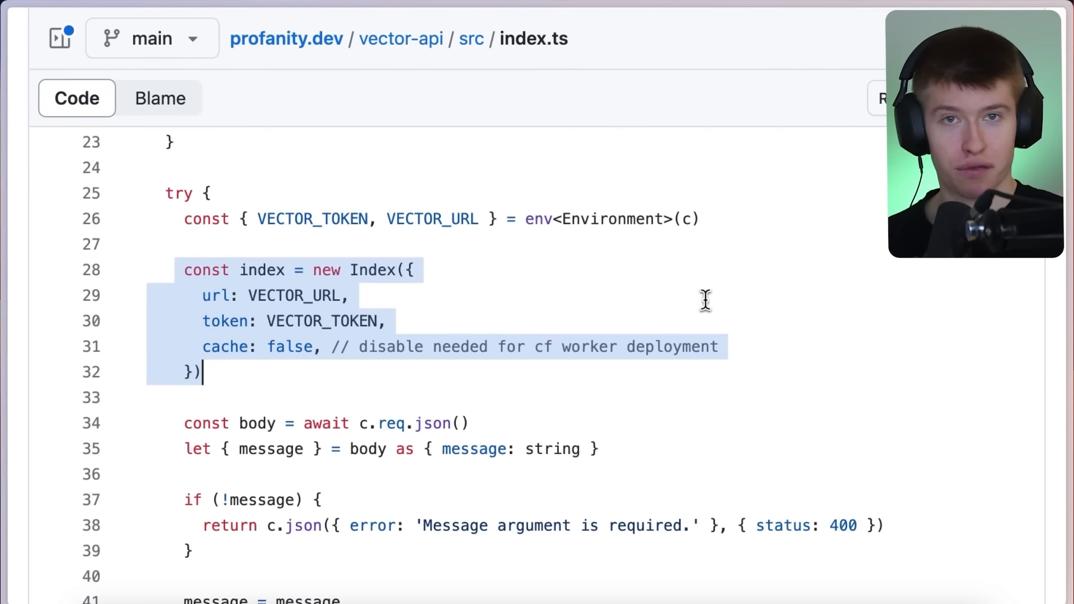
pyautogui.scroll(-3)
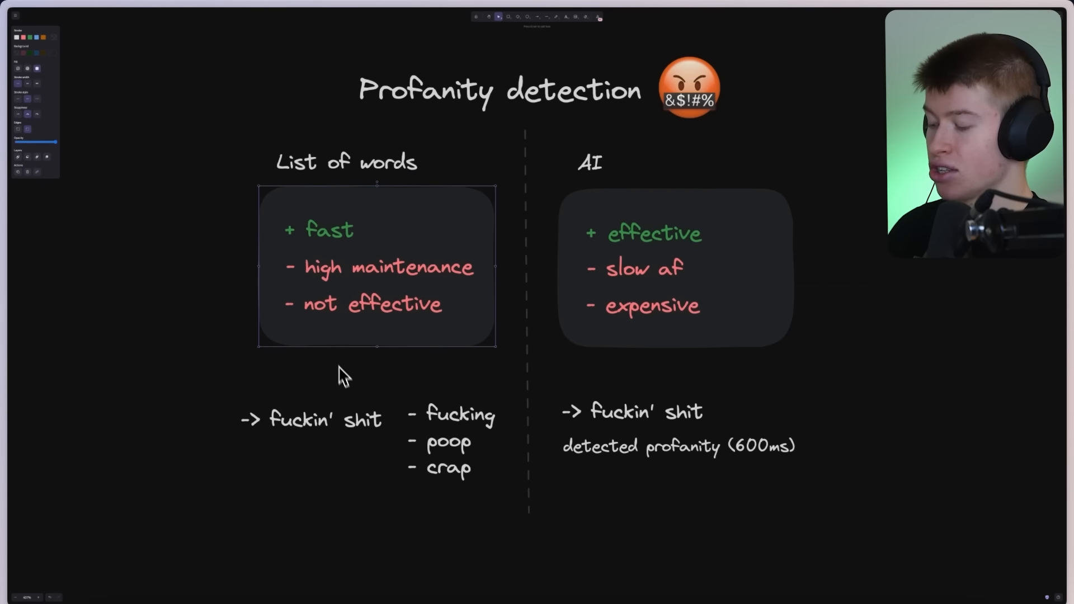
pyautogui.click(310, 414)
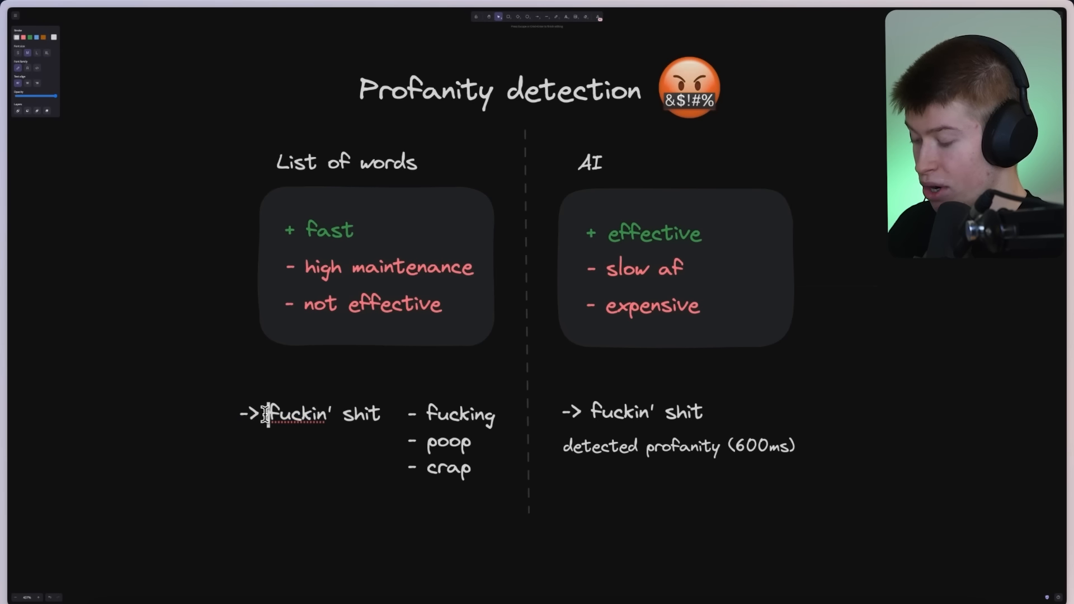
pyautogui.doubleClick(460, 413)
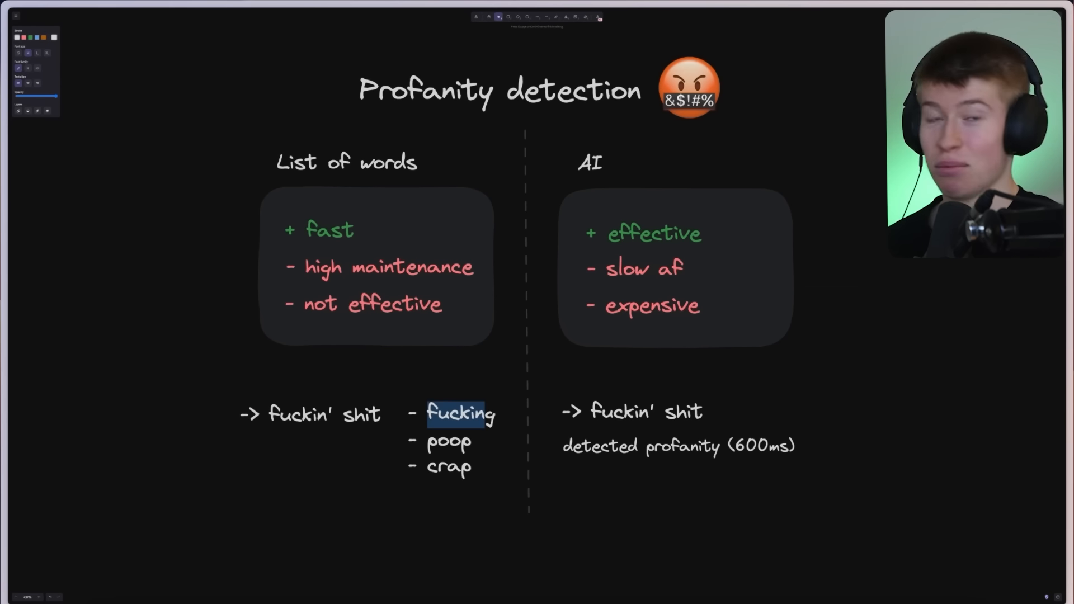
pyautogui.moveTo(497, 429)
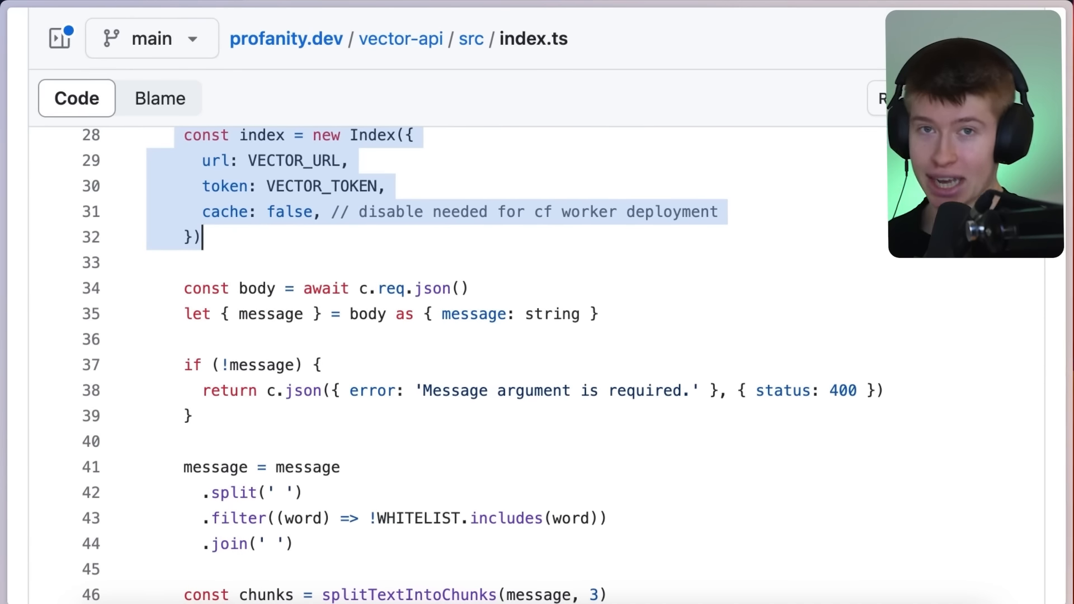
pyautogui.scroll(-3)
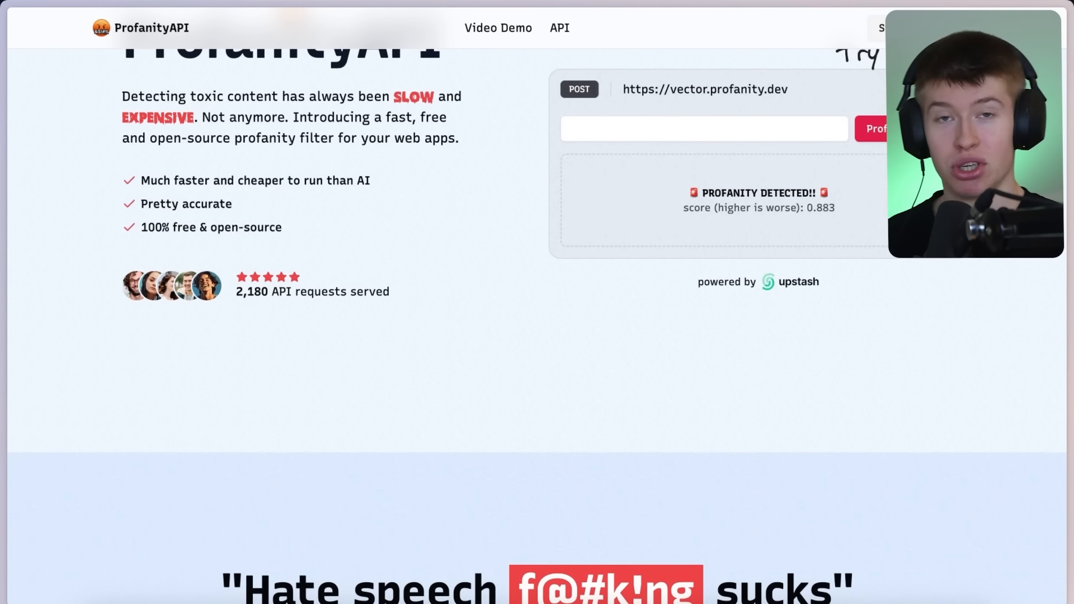
# Scroll the profanity.dev page to the Try it box where 'clean fucking input' scores clean at 0.837
pyautogui.click(703, 127)
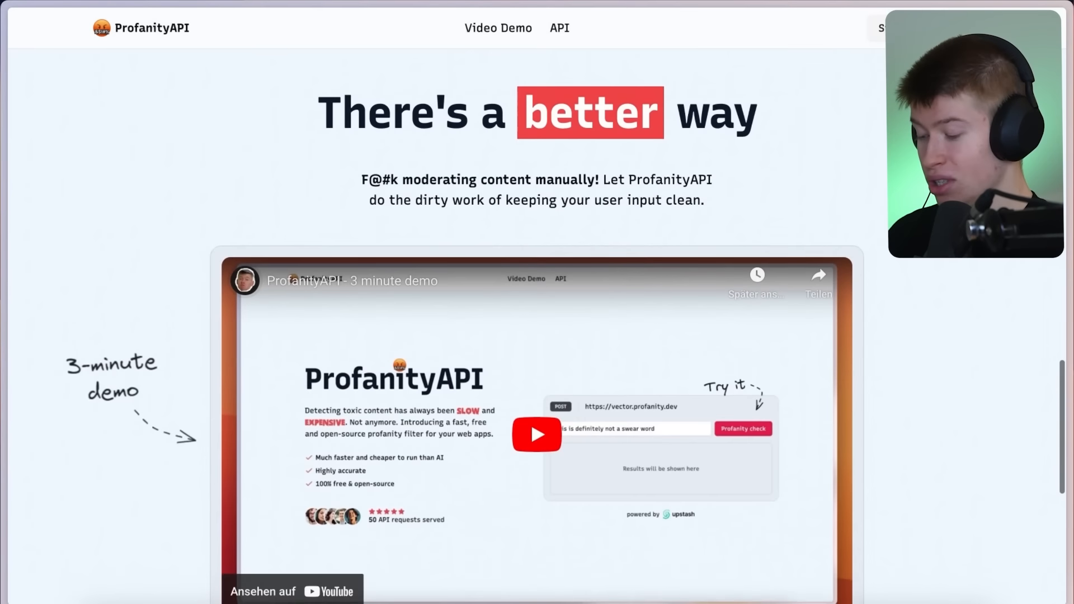
pyautogui.scroll(3)
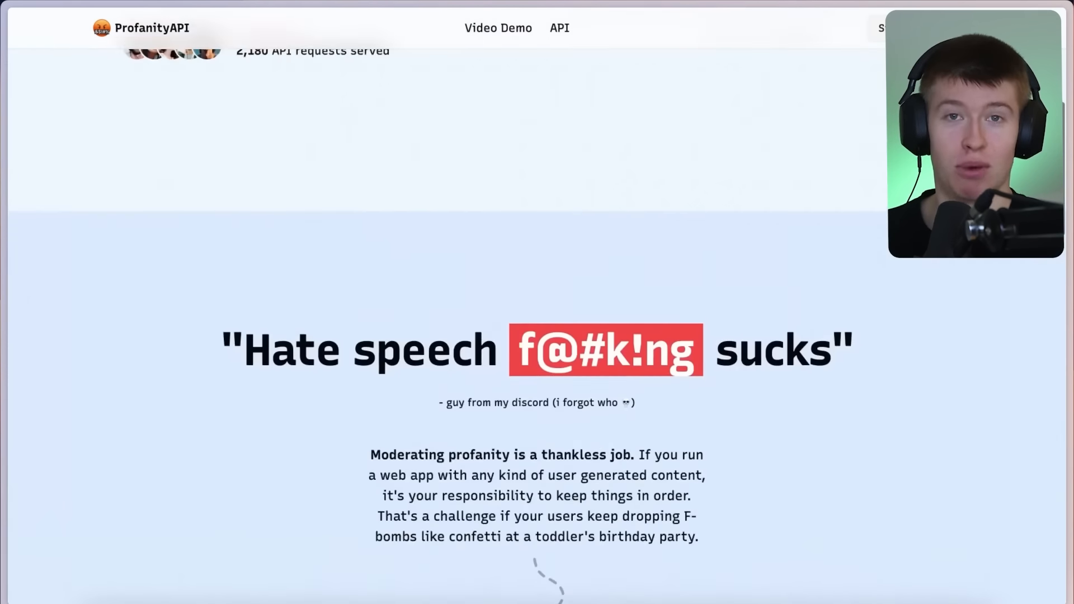
pyautogui.scroll(3)
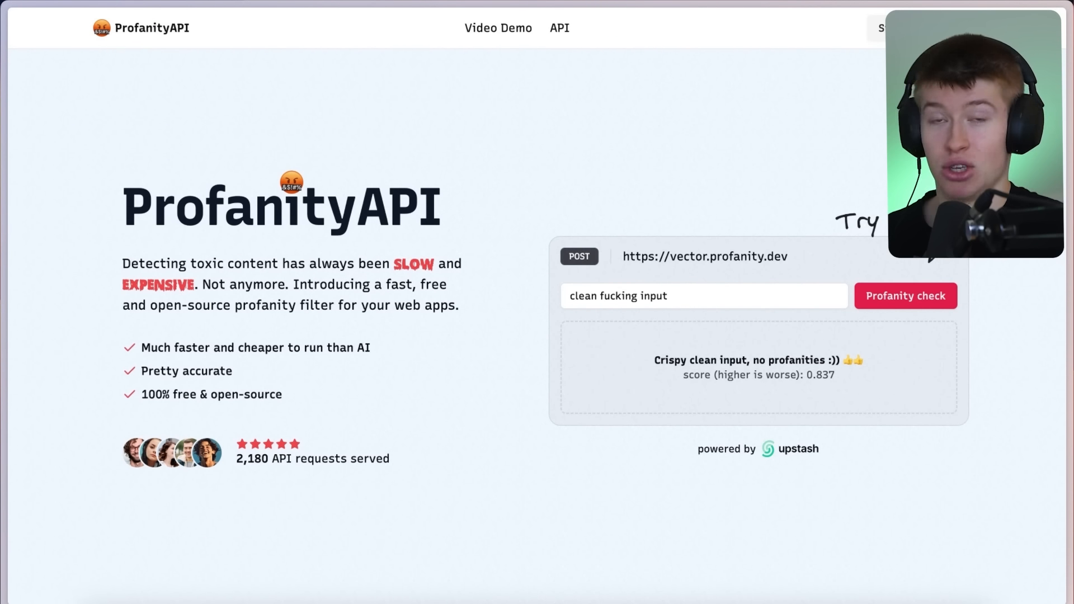
pyautogui.moveTo(387, 280)
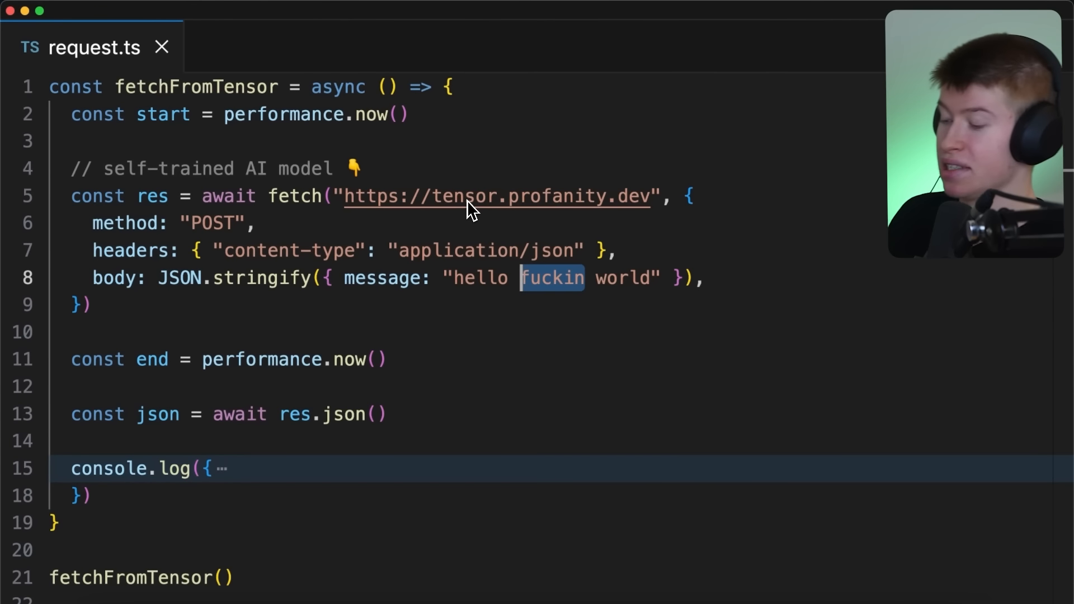
# Change the fetch URL to vector.profanity.dev and run 'yarn tsx request', flagging profanity at 0.872
pyautogui.write('vector')
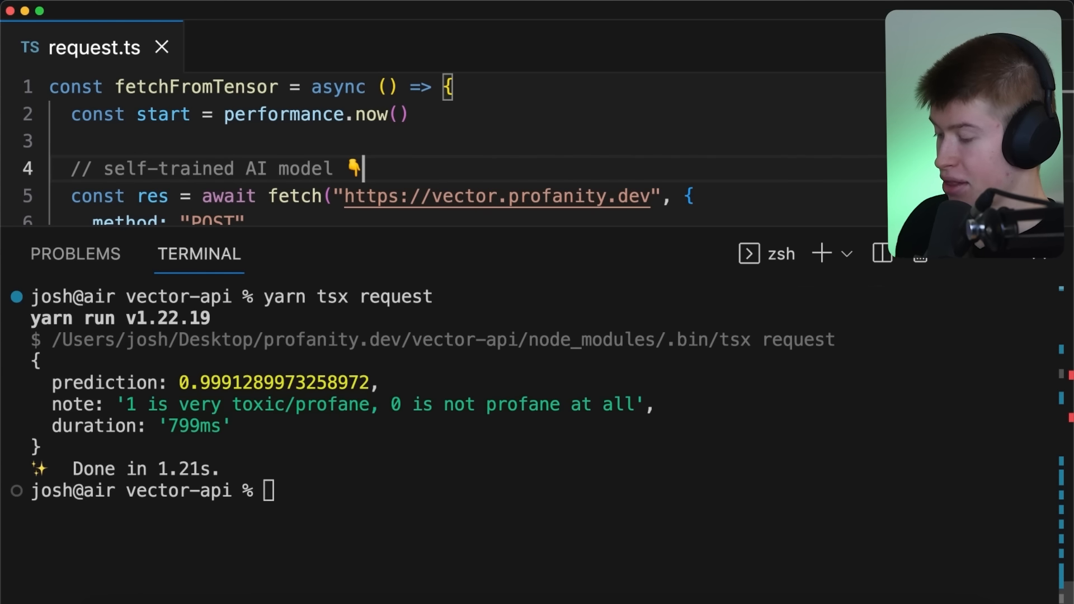
pyautogui.write('yarn tsx request')
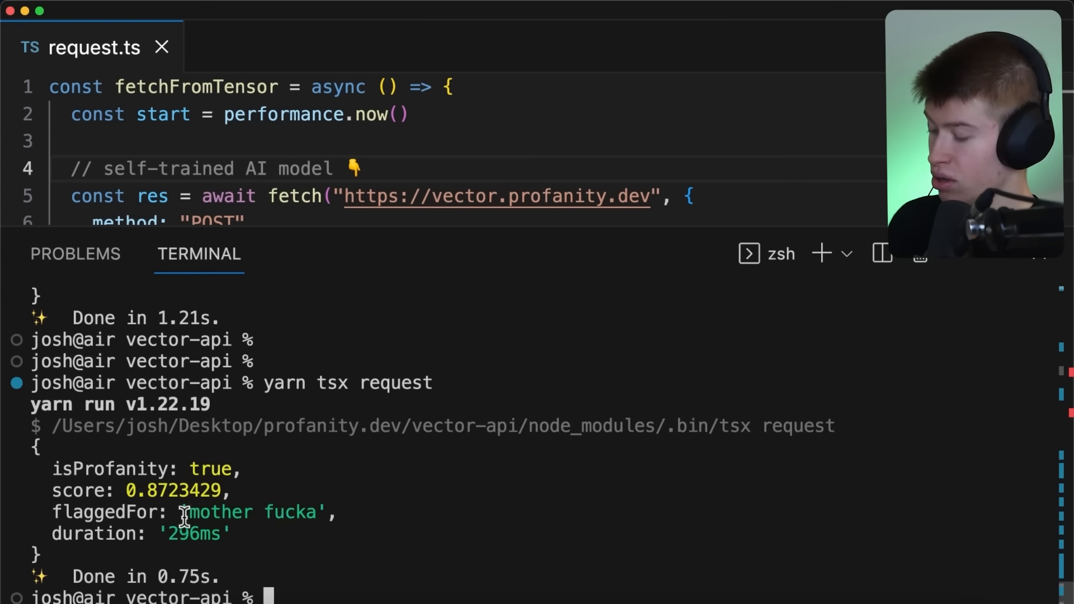
pyautogui.doubleClick(194, 533)
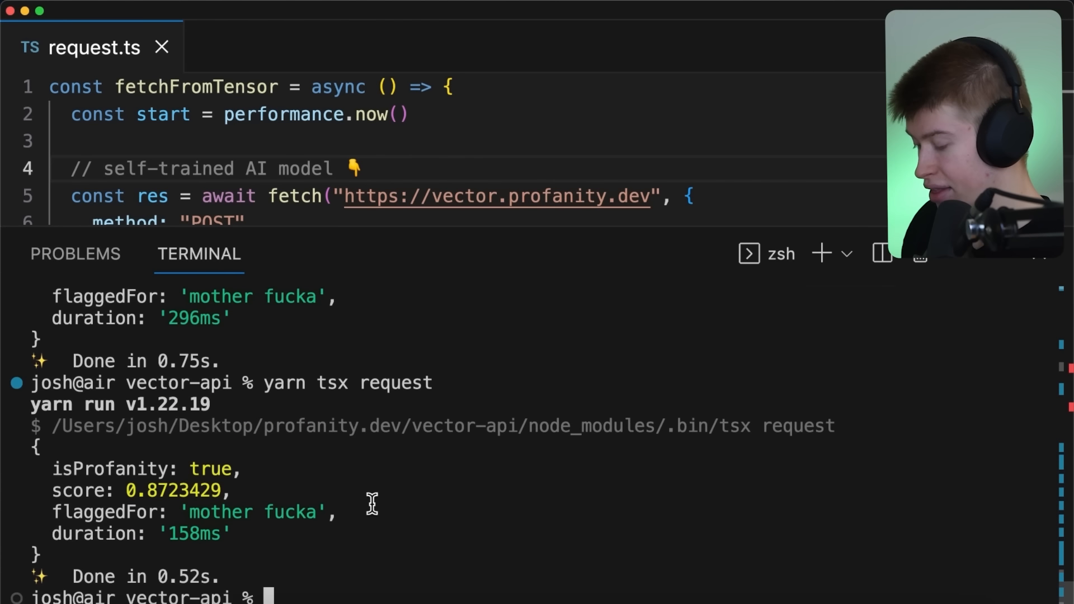
pyautogui.doubleClick(194, 534)
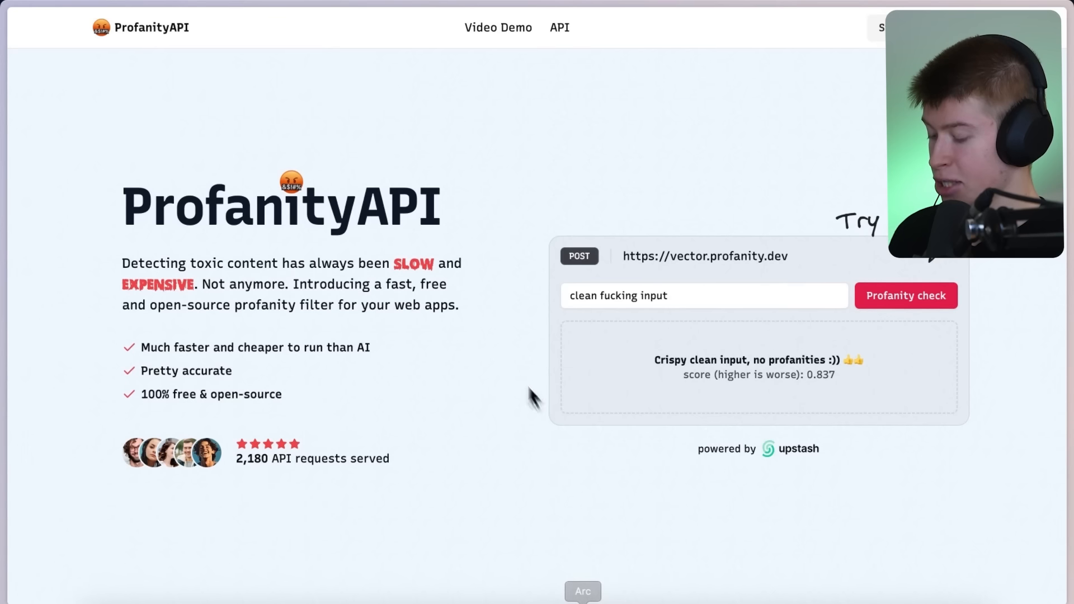
pyautogui.click(93, 157)
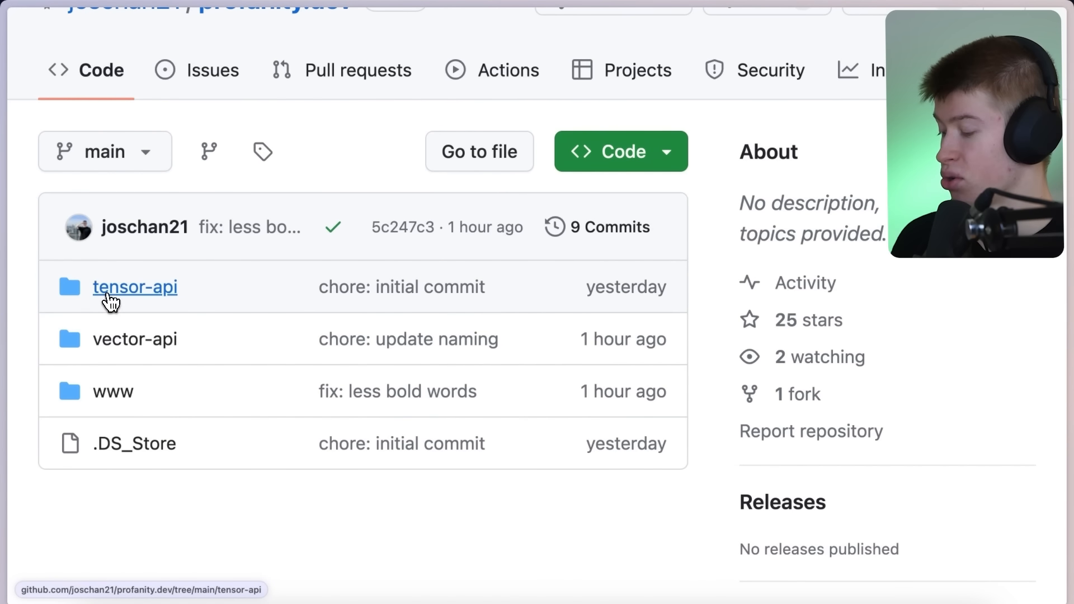
# Browse into the tensor-api folder and highlight the prepared dataset CSV link in its README
pyautogui.click(135, 286)
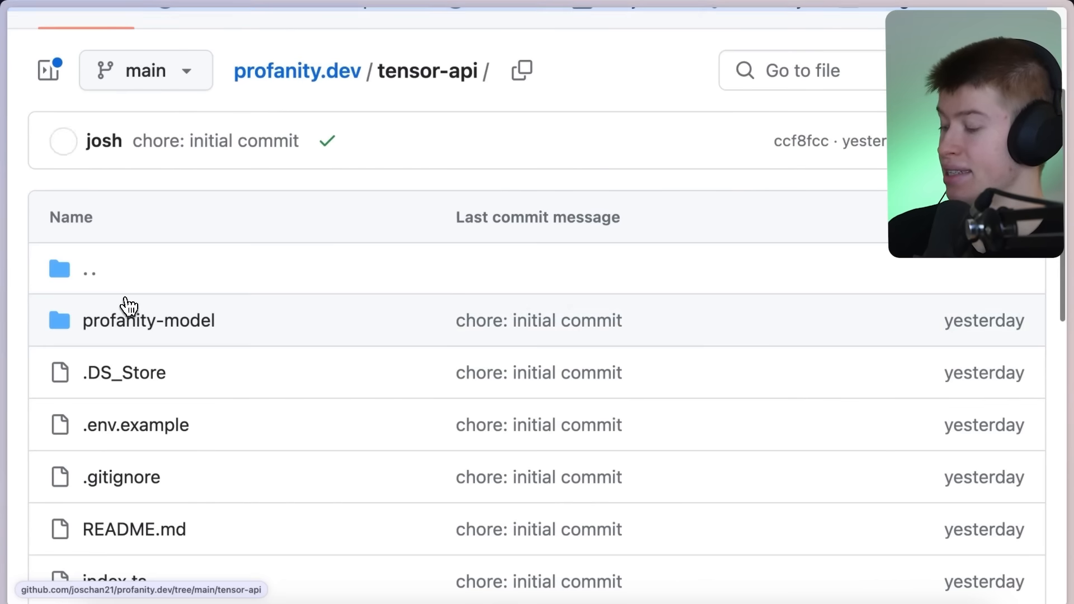
pyautogui.scroll(-3)
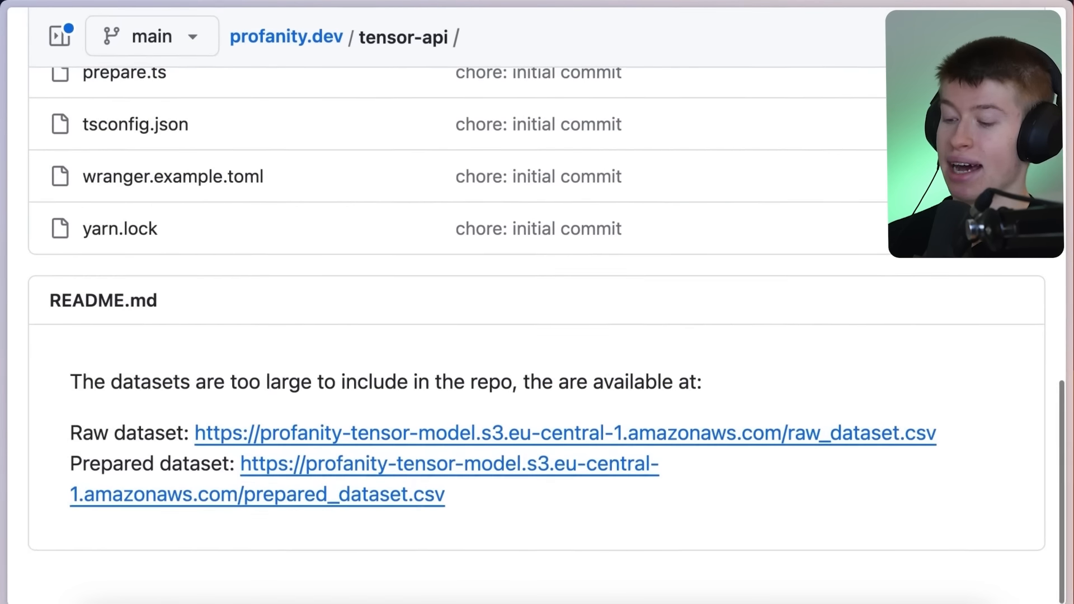
pyautogui.moveTo(245, 475)
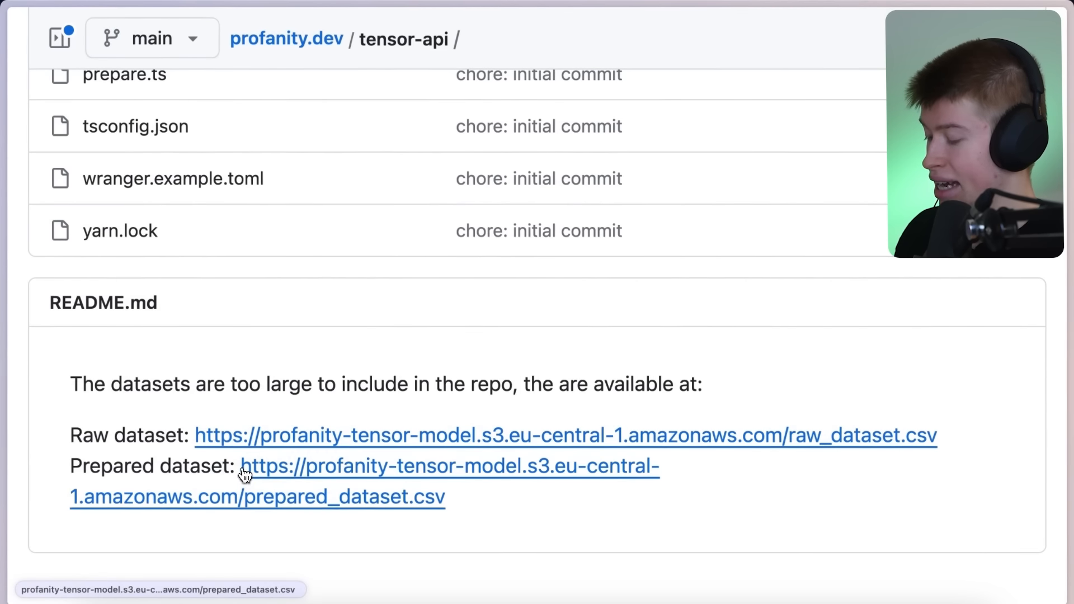
pyautogui.moveTo(244, 466); pyautogui.dragTo(444, 496)
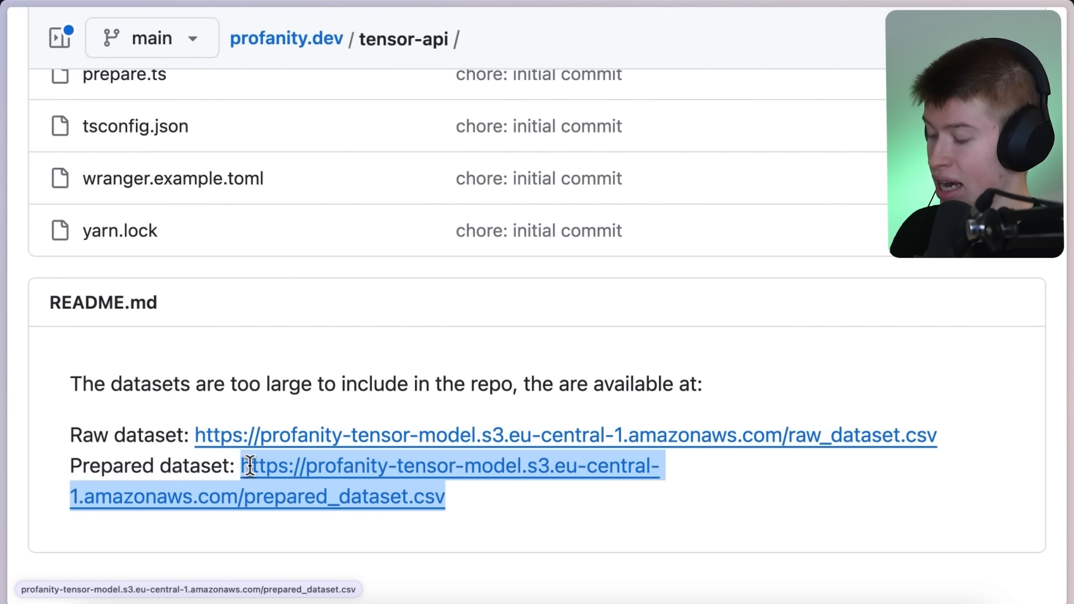